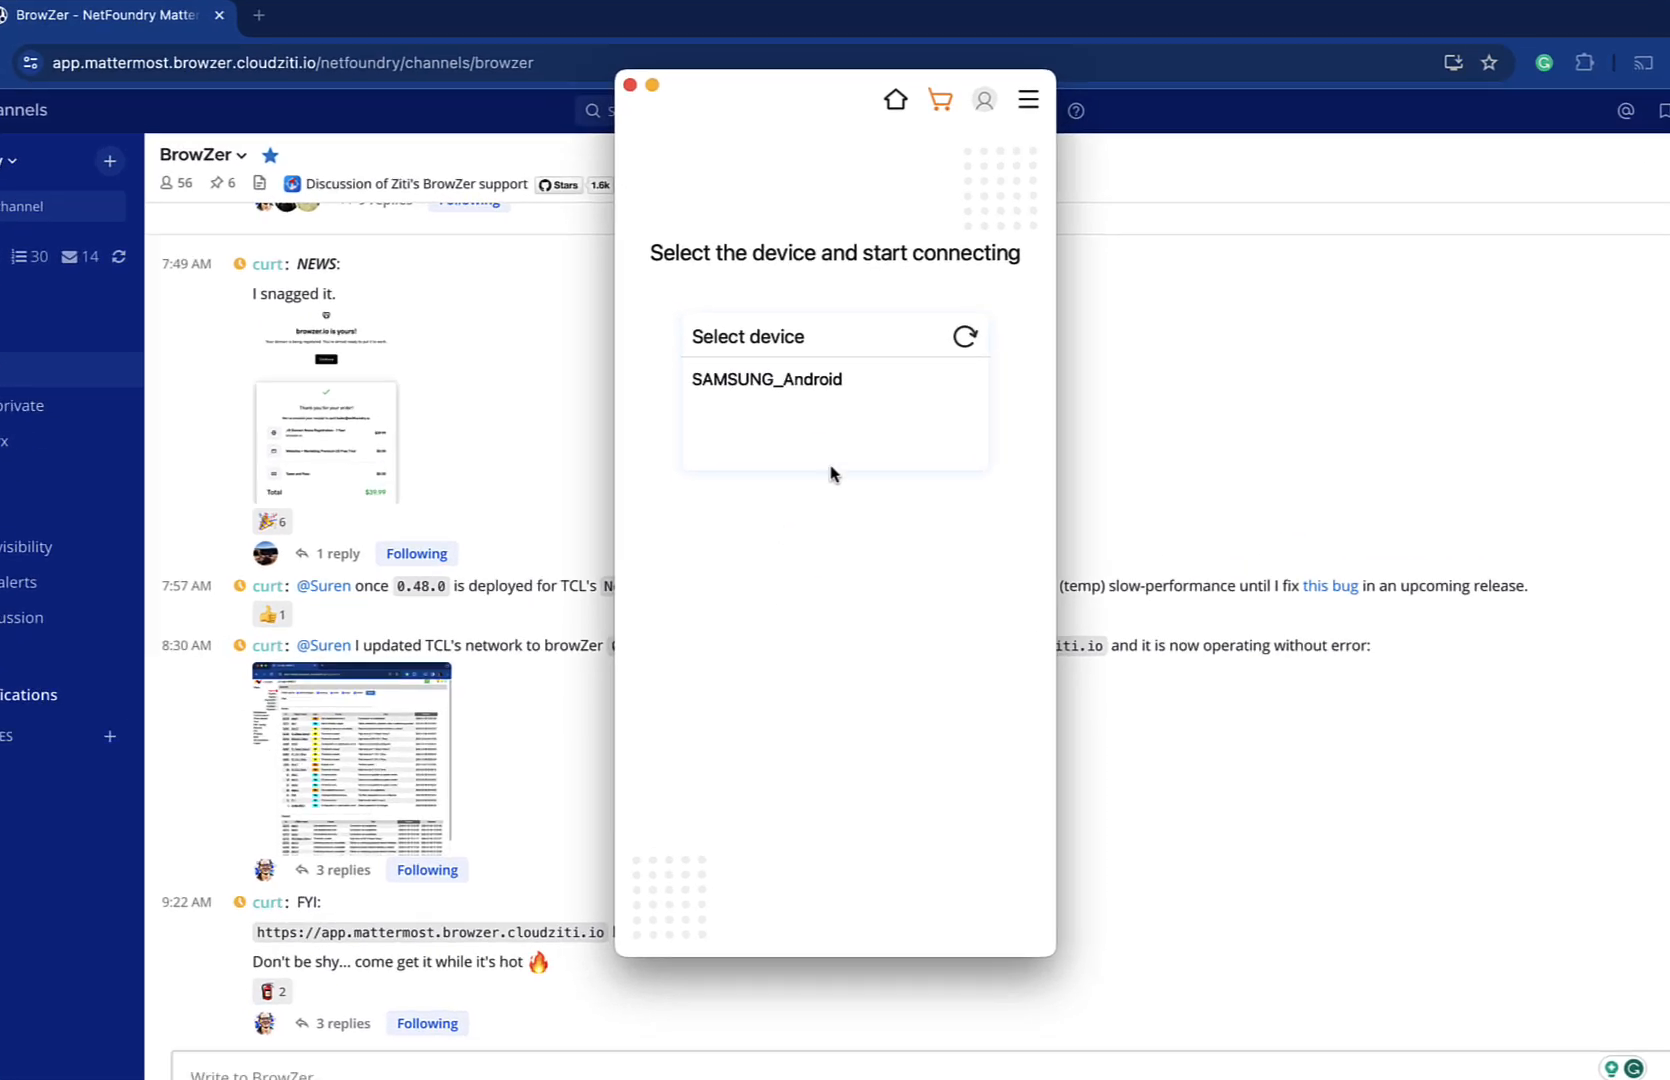
Select SAMSUNG_Android in the device list to start mirroring the phone
click(766, 378)
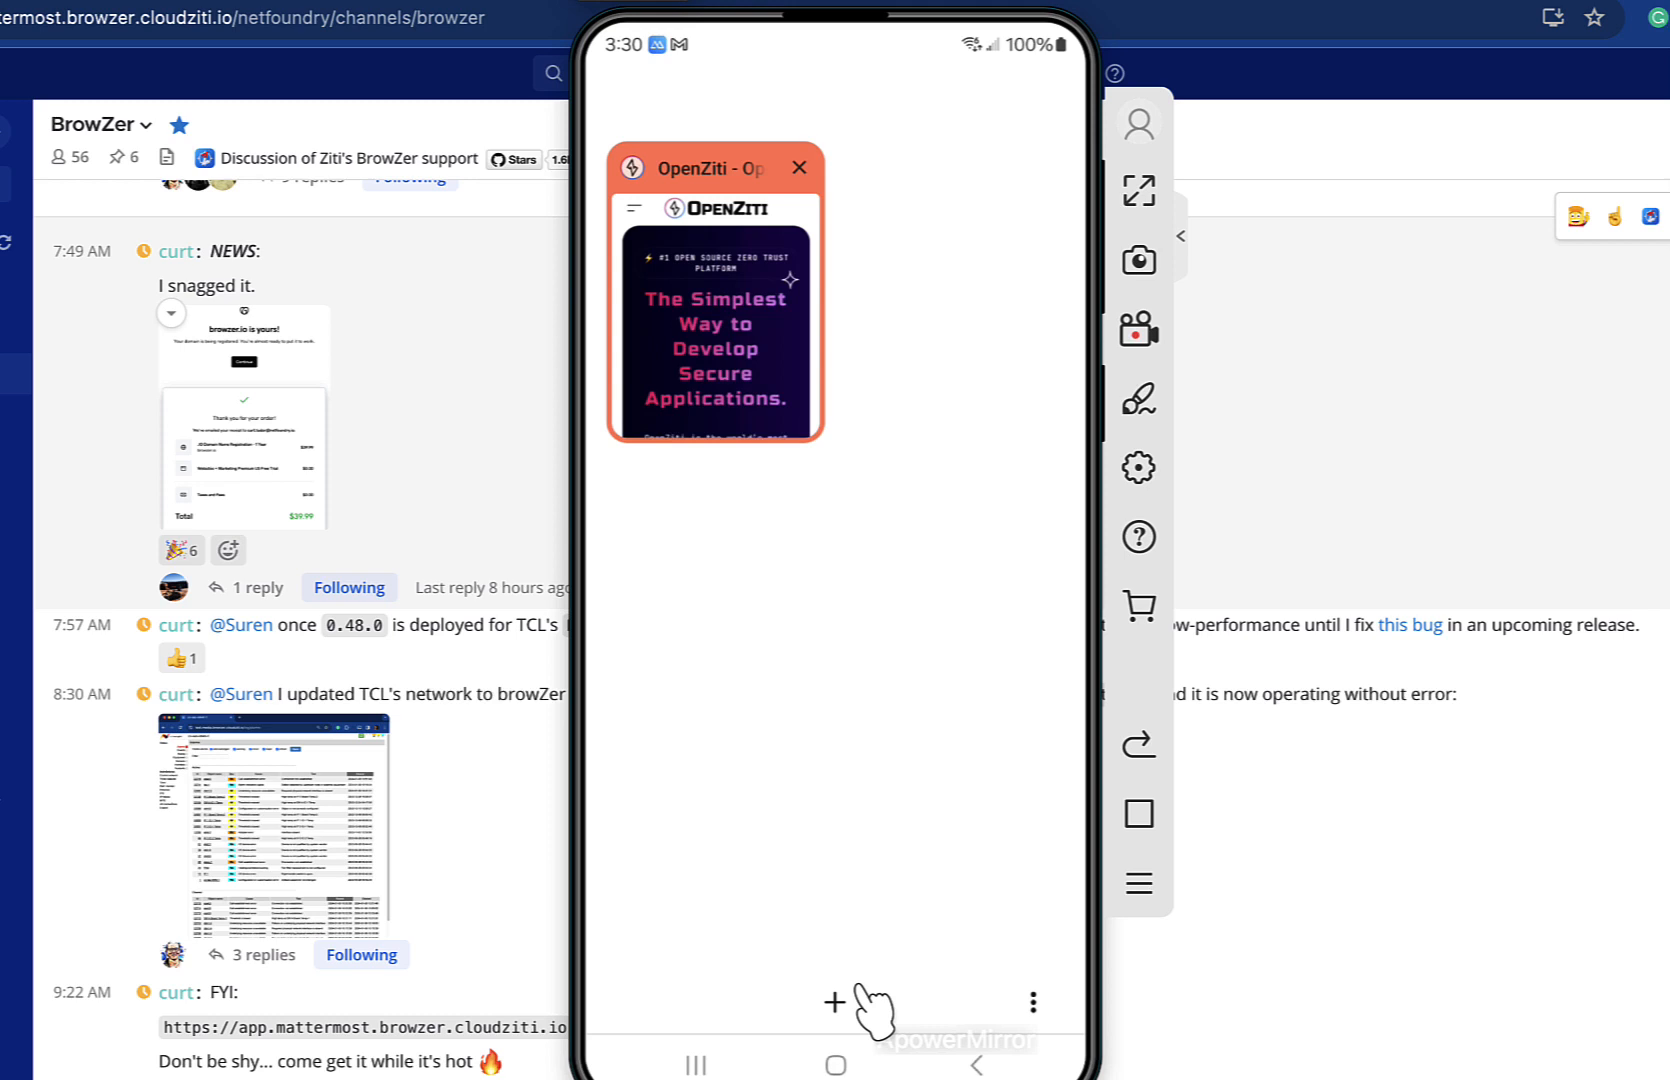
Load app.mattermost.browzer.cloudziti.io in a new tab, then start a fresh address entry
click(834, 1002)
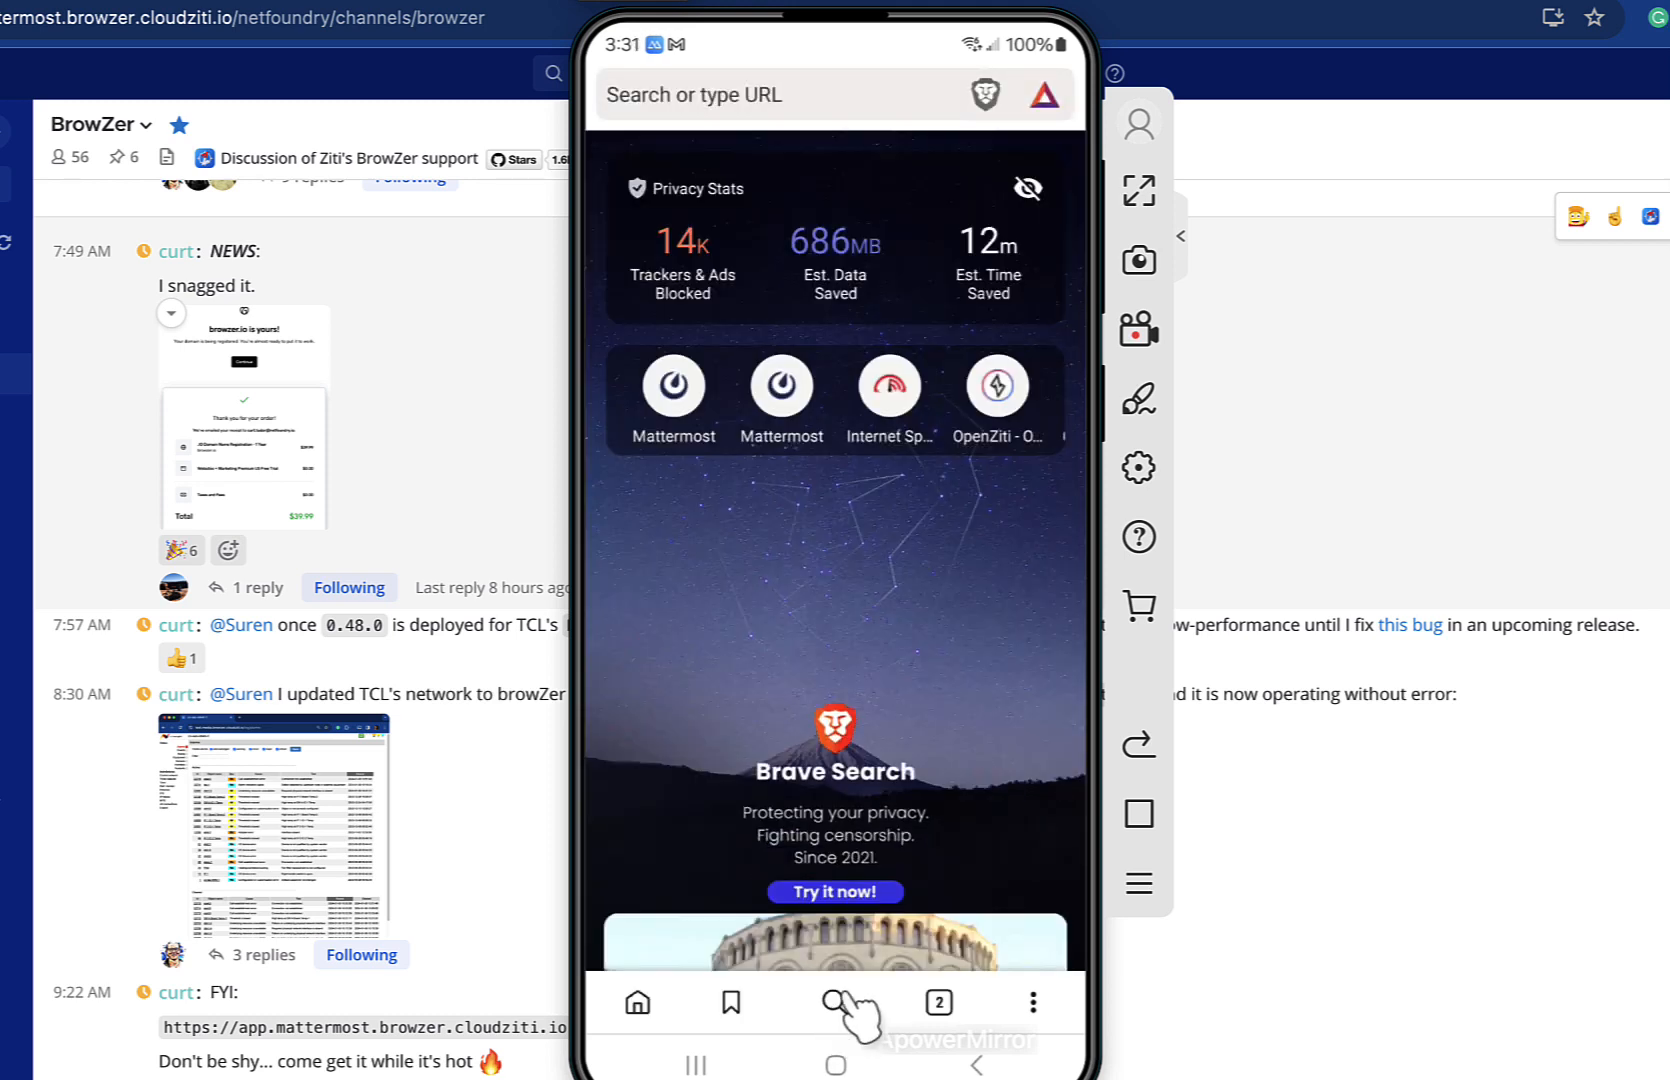
click(836, 94)
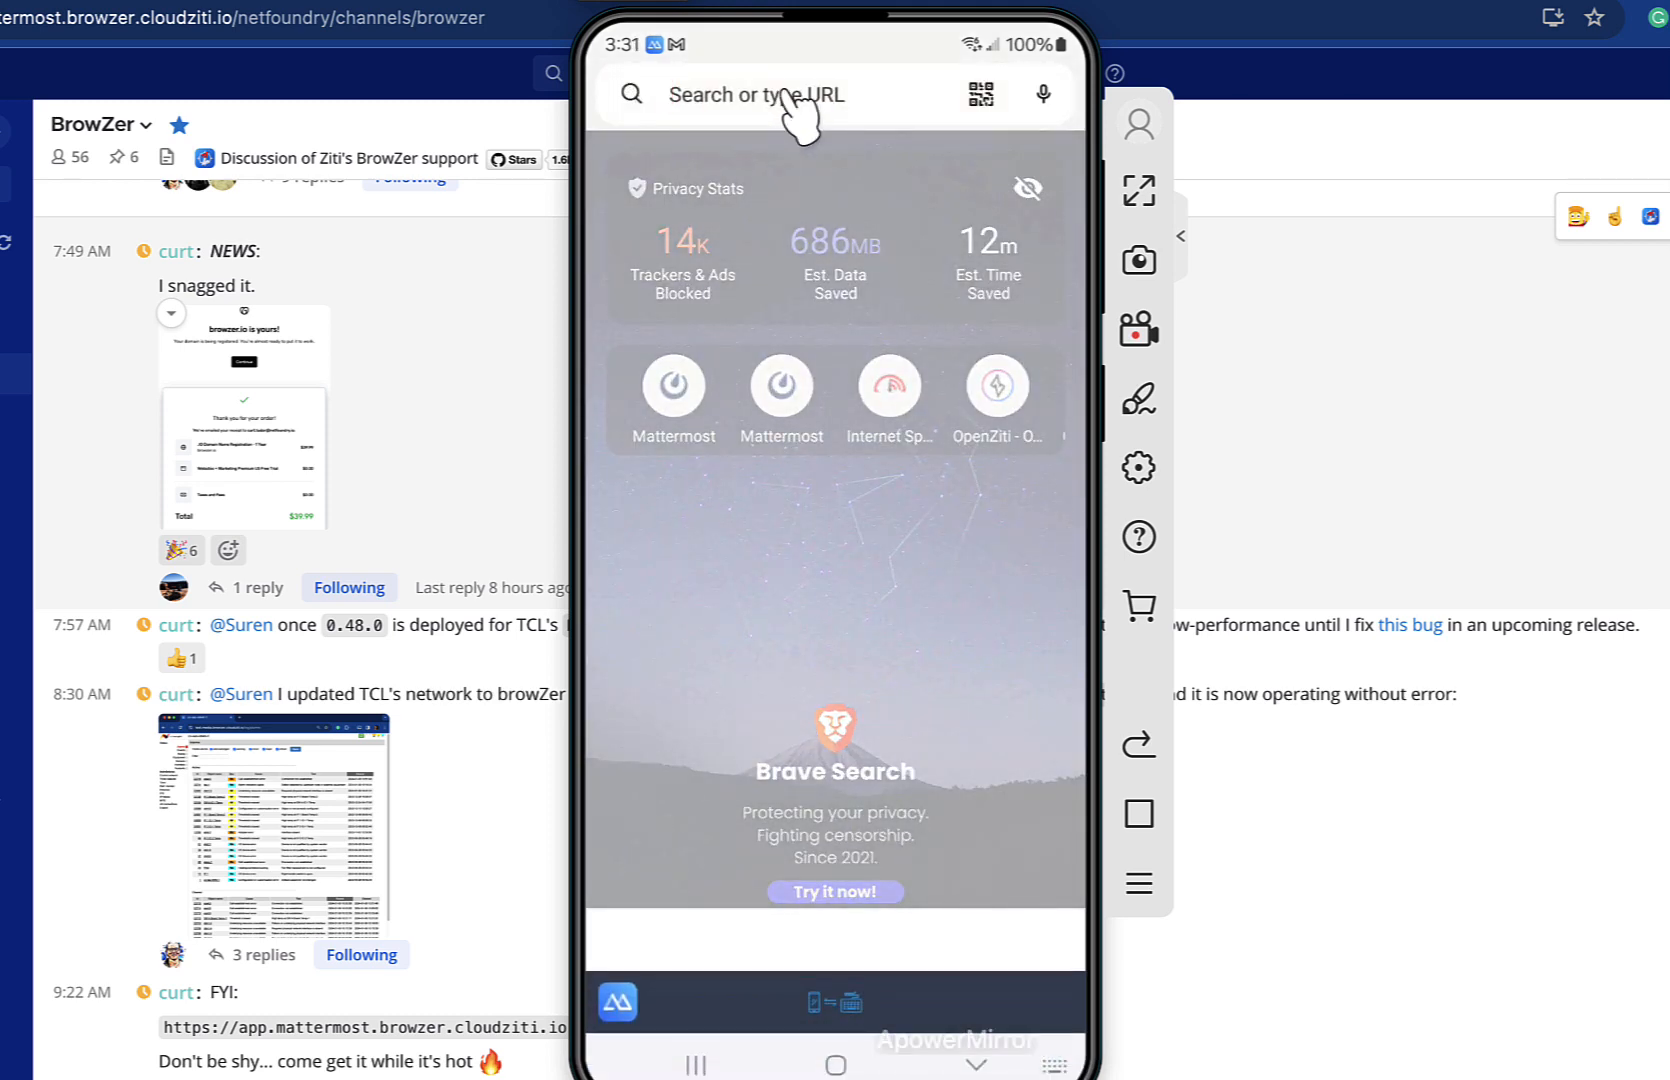
text(app.mattermost.browzer.cloudziti.io)
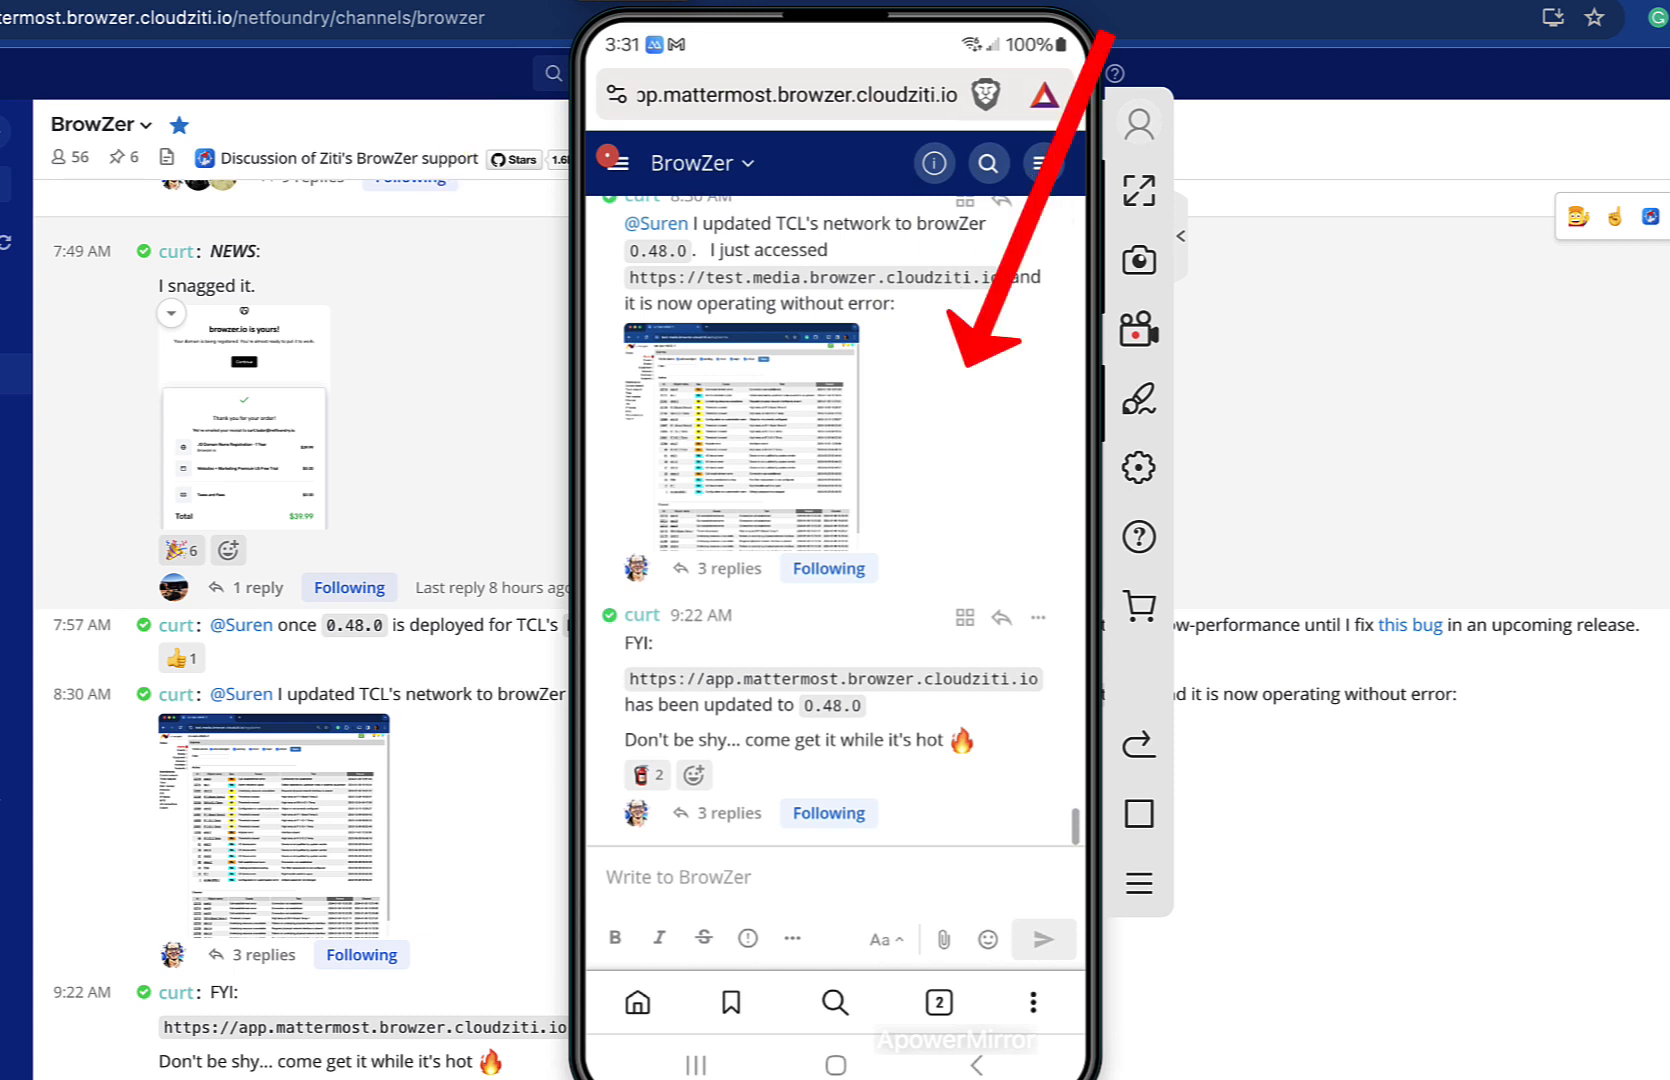
mouse_move(1004, 482)
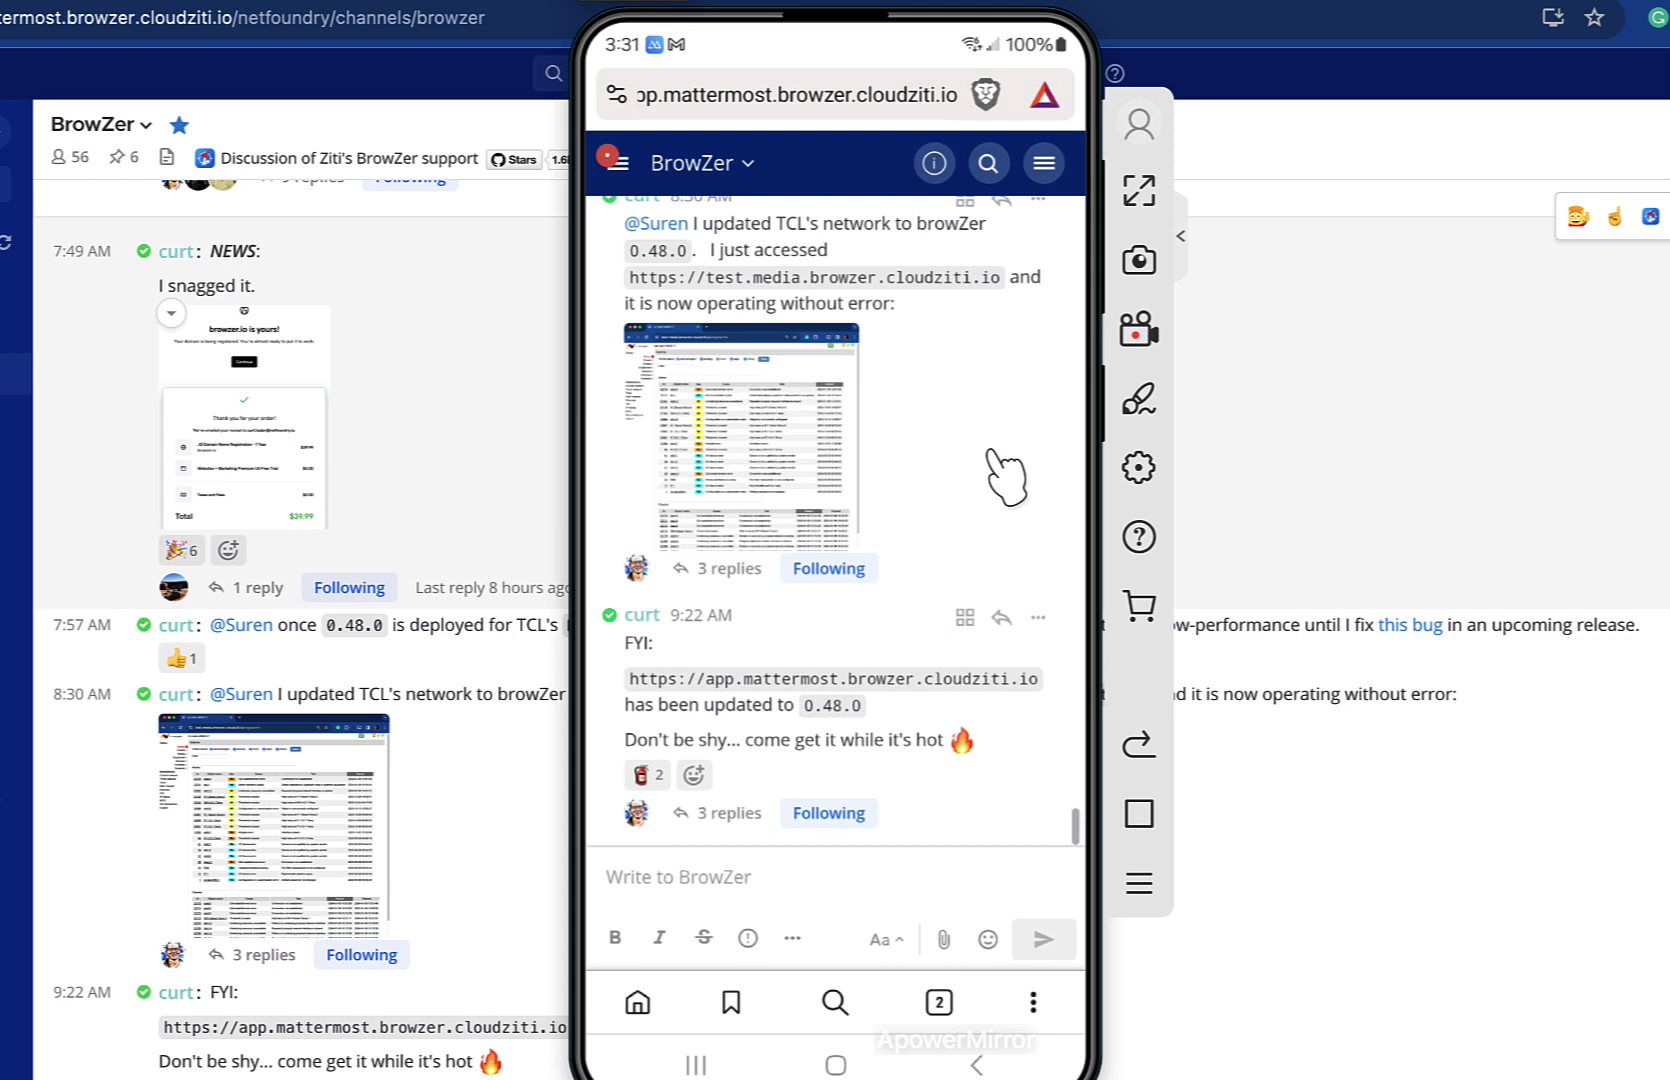
click(836, 1002)
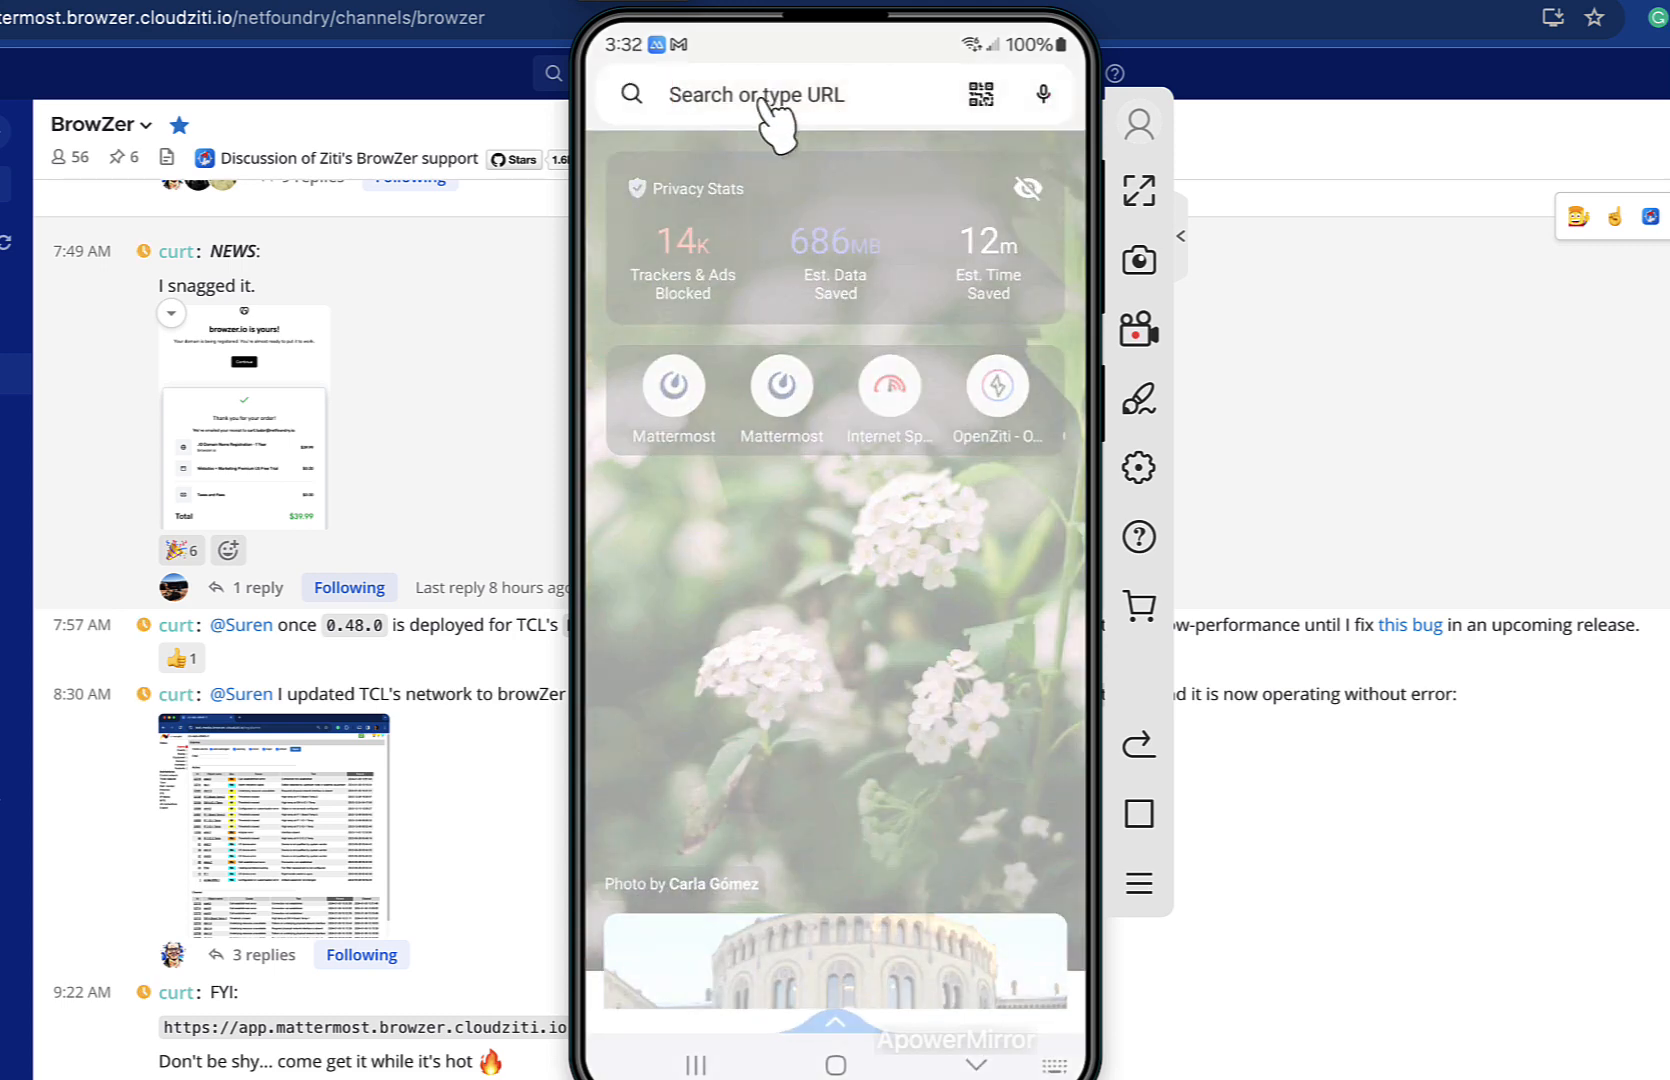
Submit app.mattermost.browzer.cloudziti.io?eruda=true to enable the debug console
text(app.mattermost.browzer.cloudziti.io)
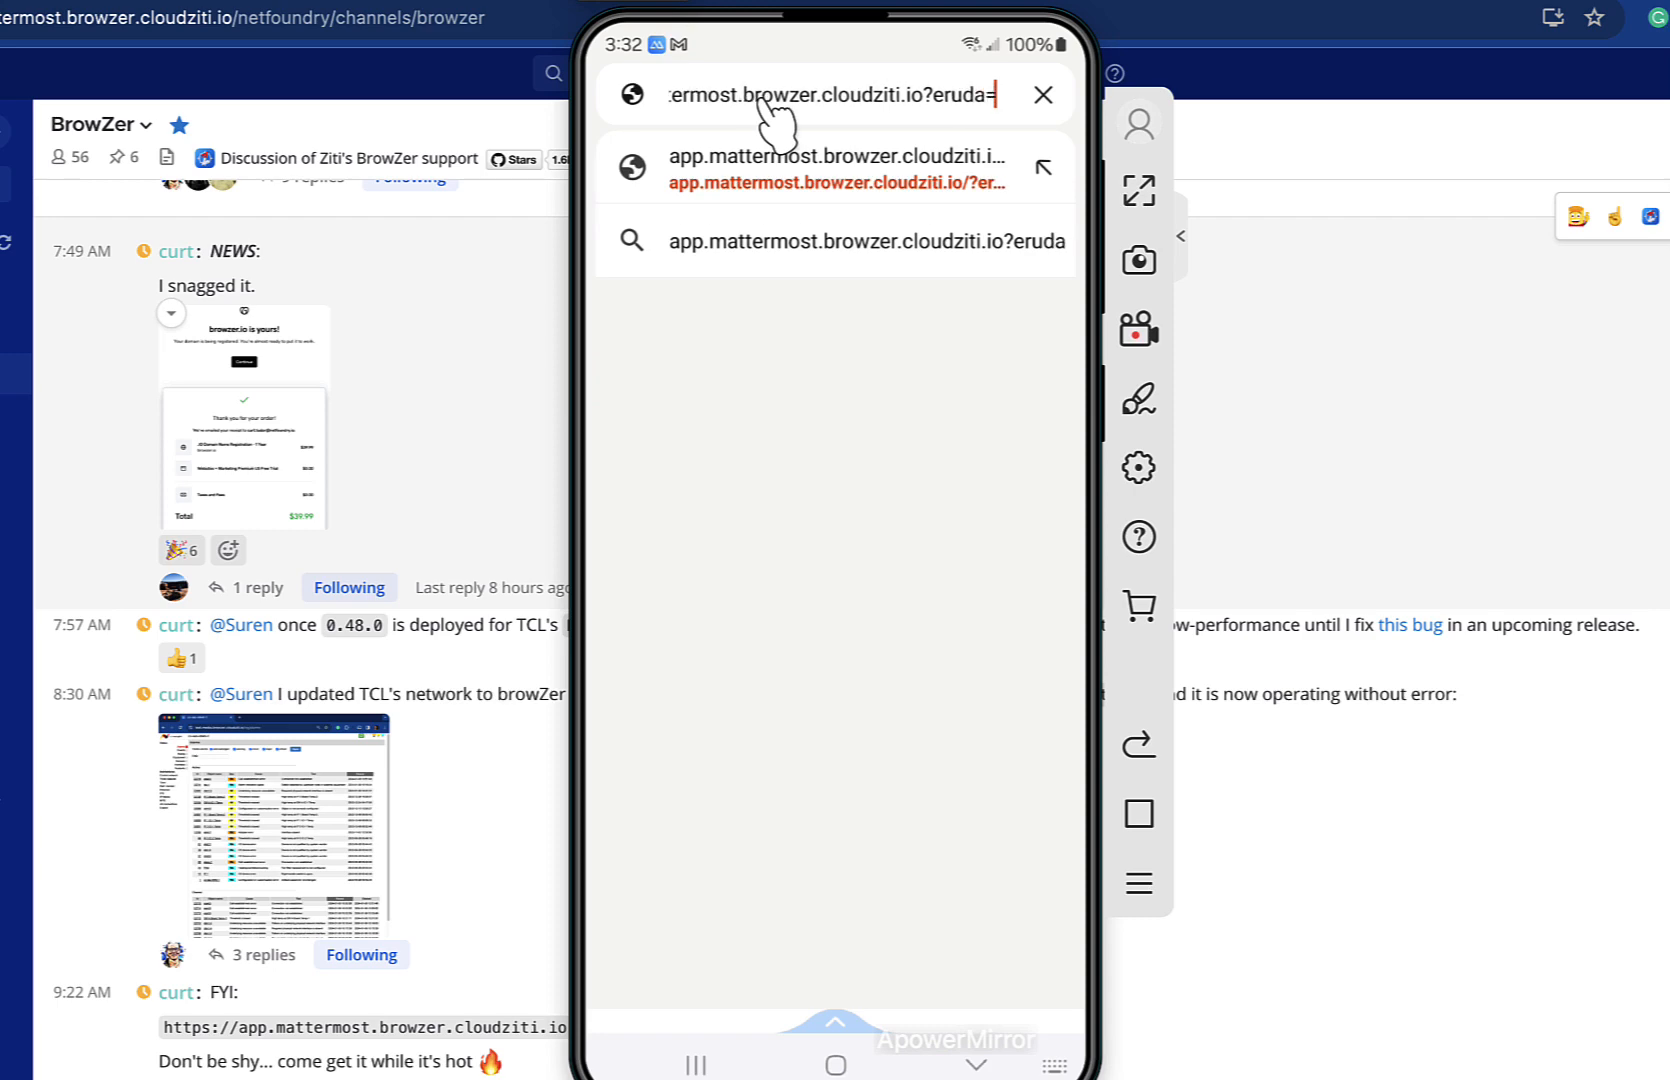
text(true)
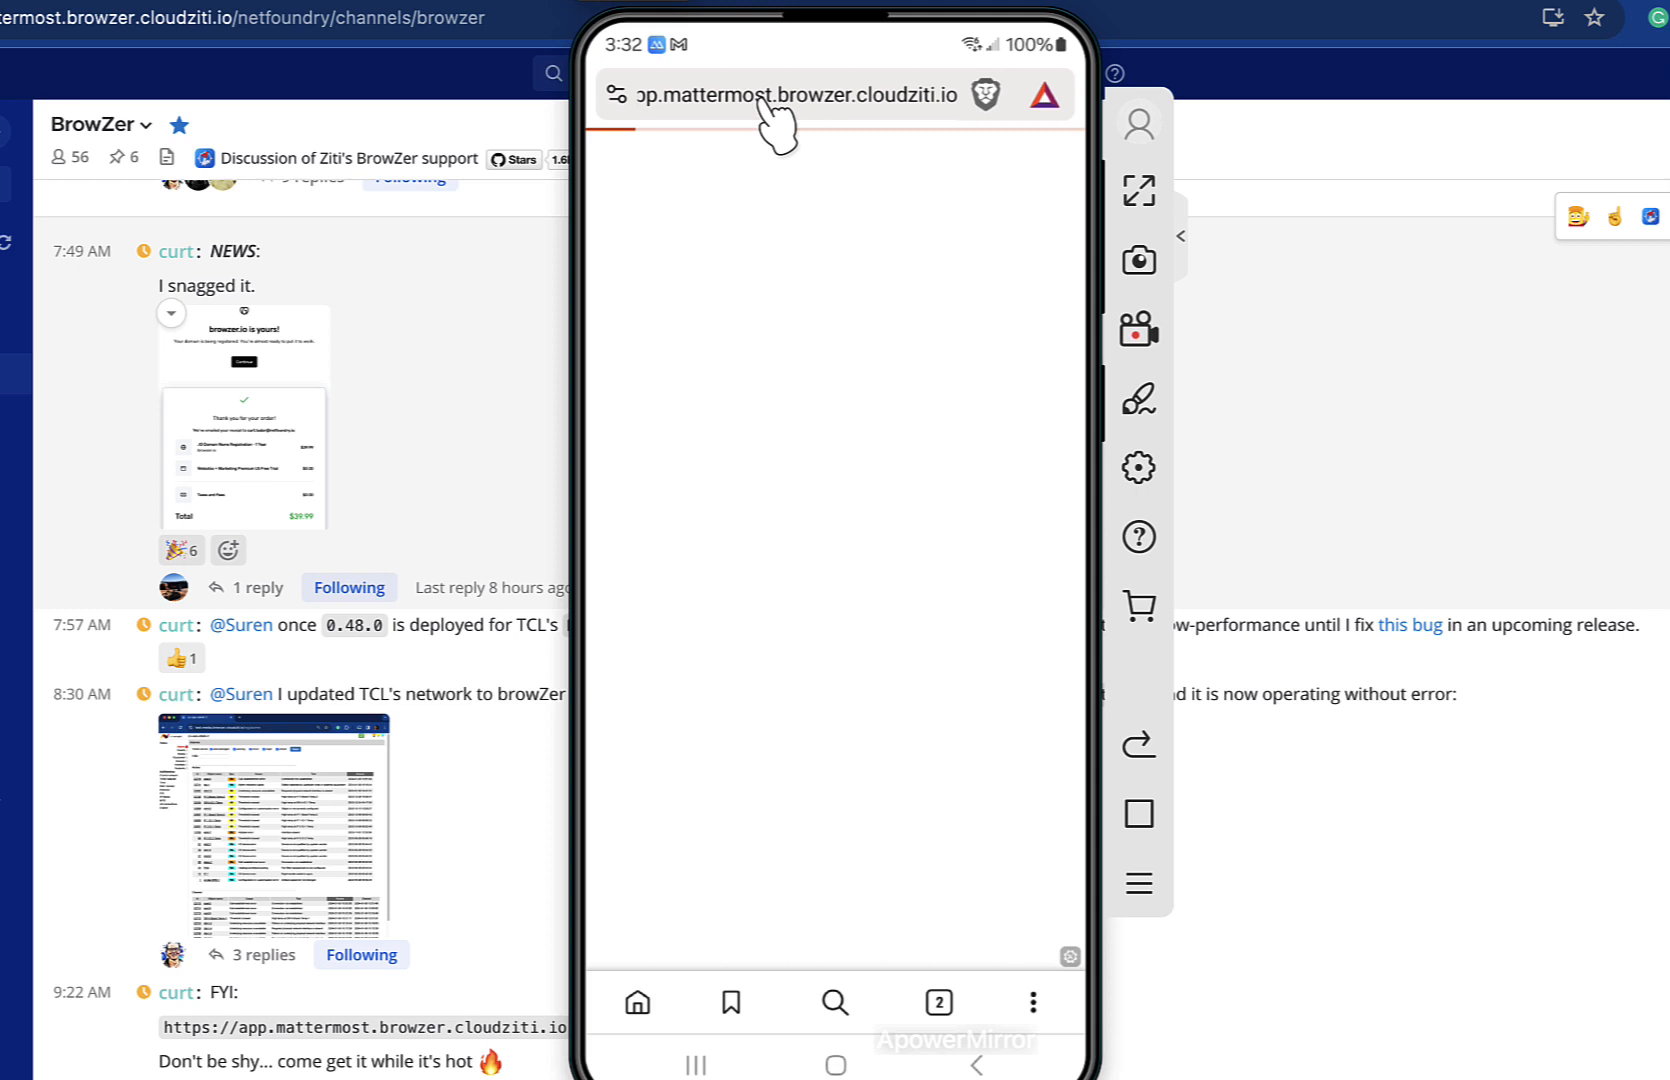
mouse_move(1024, 766)
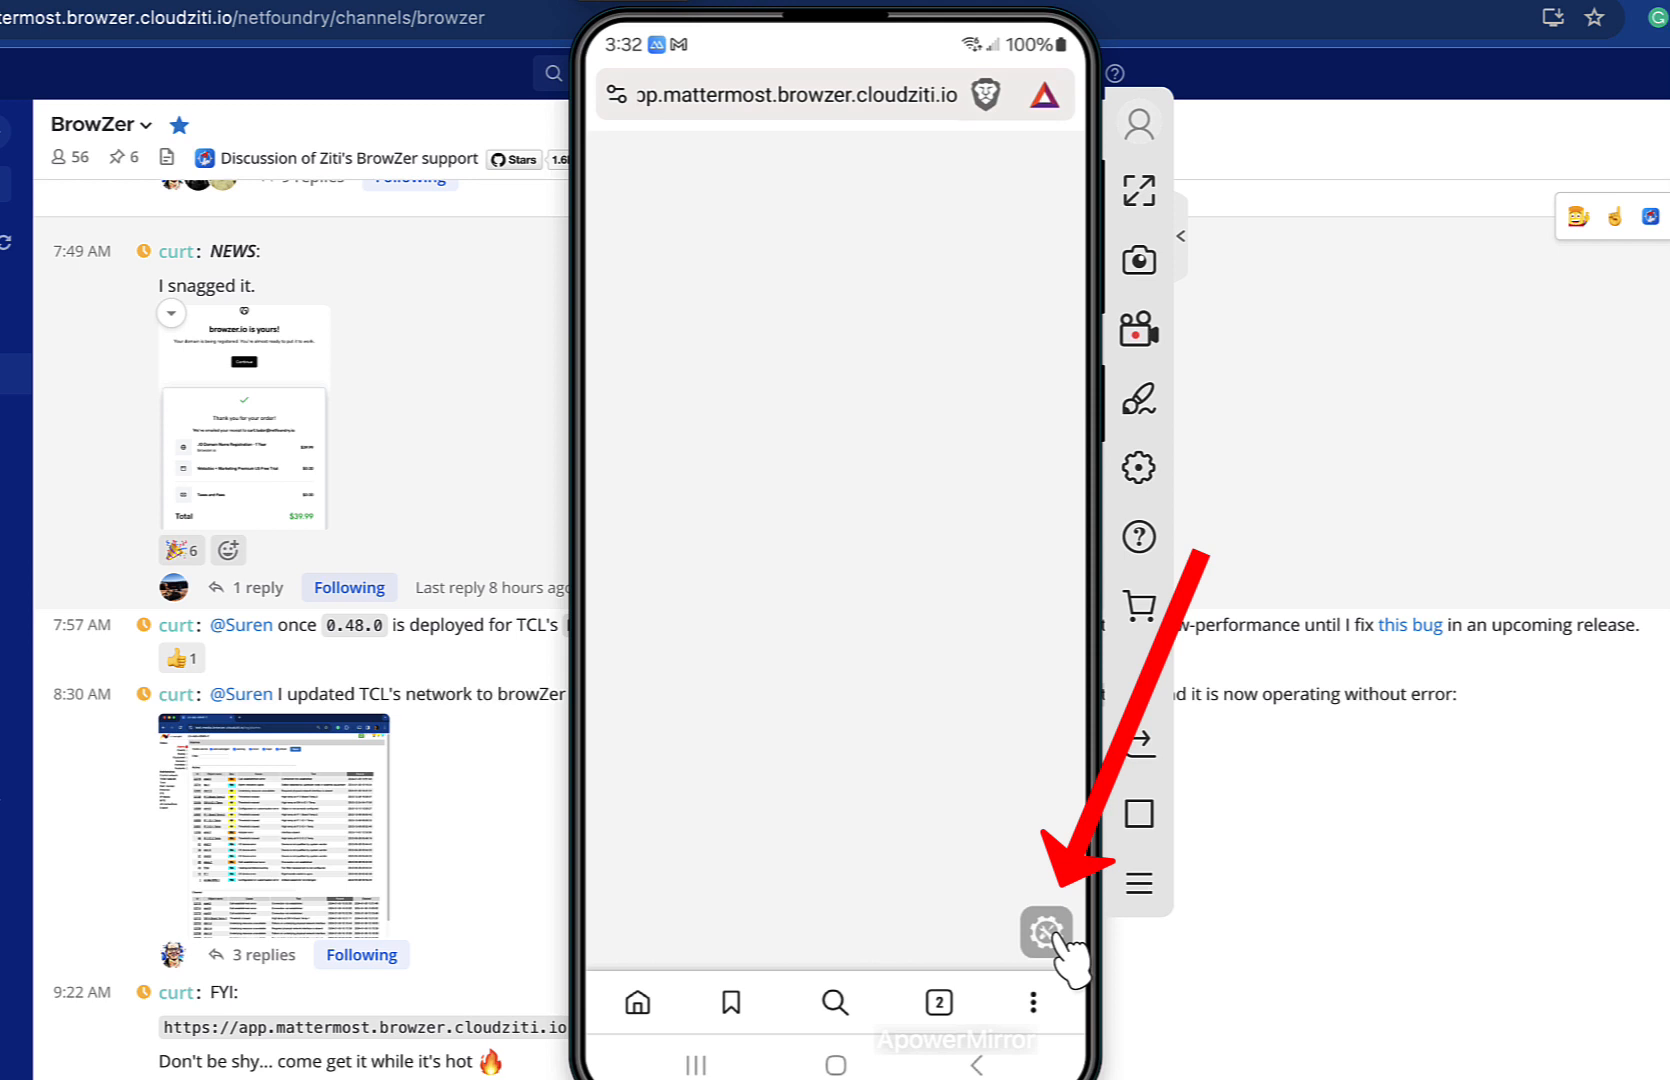
Let the BrowZer Mattermost channel finish loading with the Eruda launcher available
click(1044, 930)
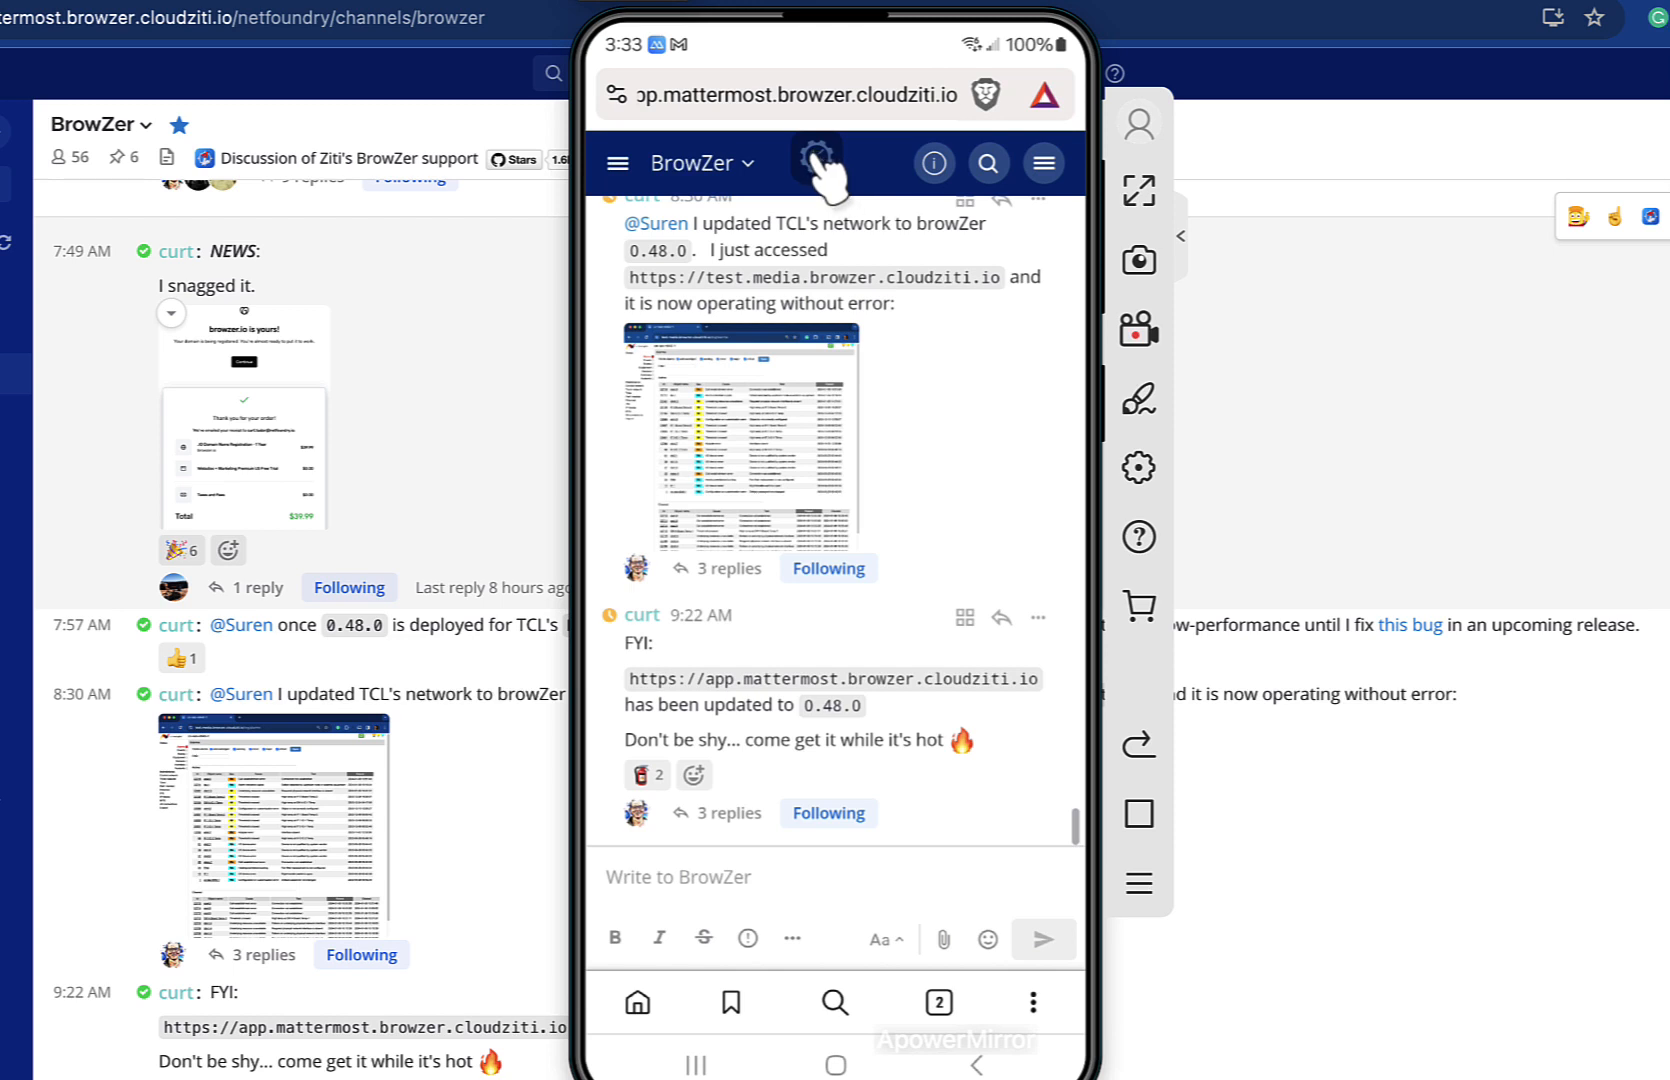
Show the Eruda console panel with ZBR-trace service-worker log entries over the channel
click(814, 162)
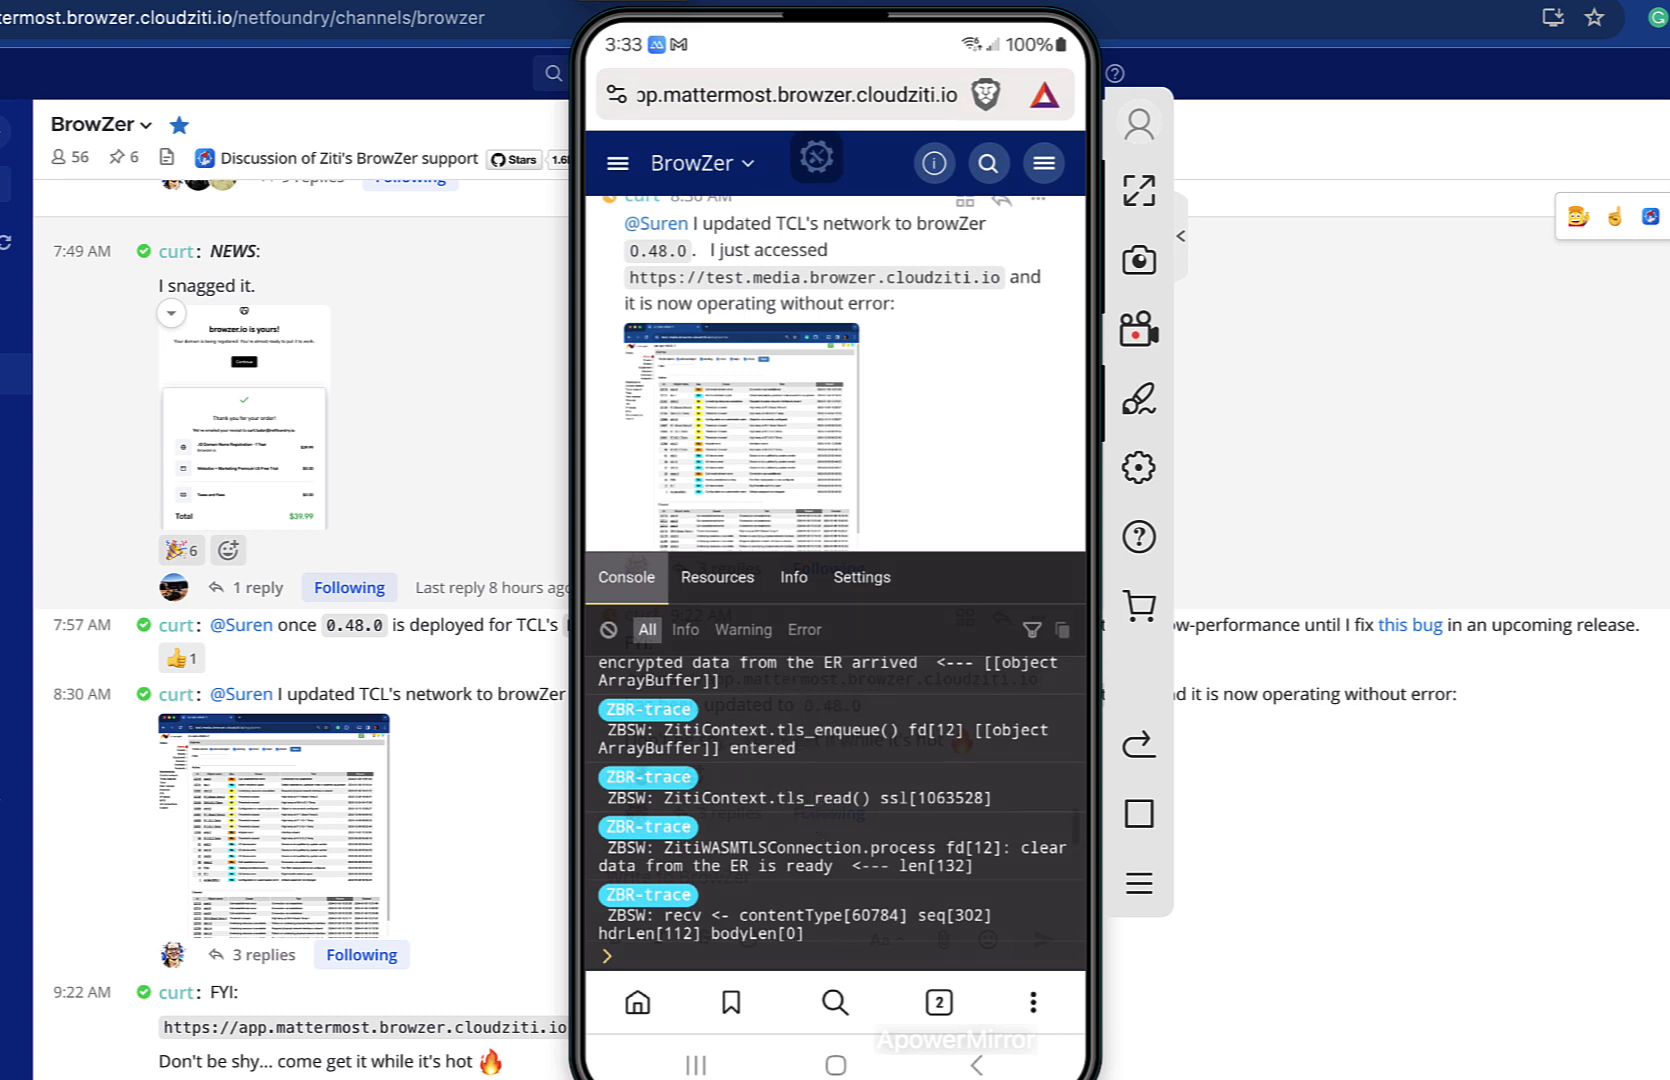
mouse_move(820, 740)
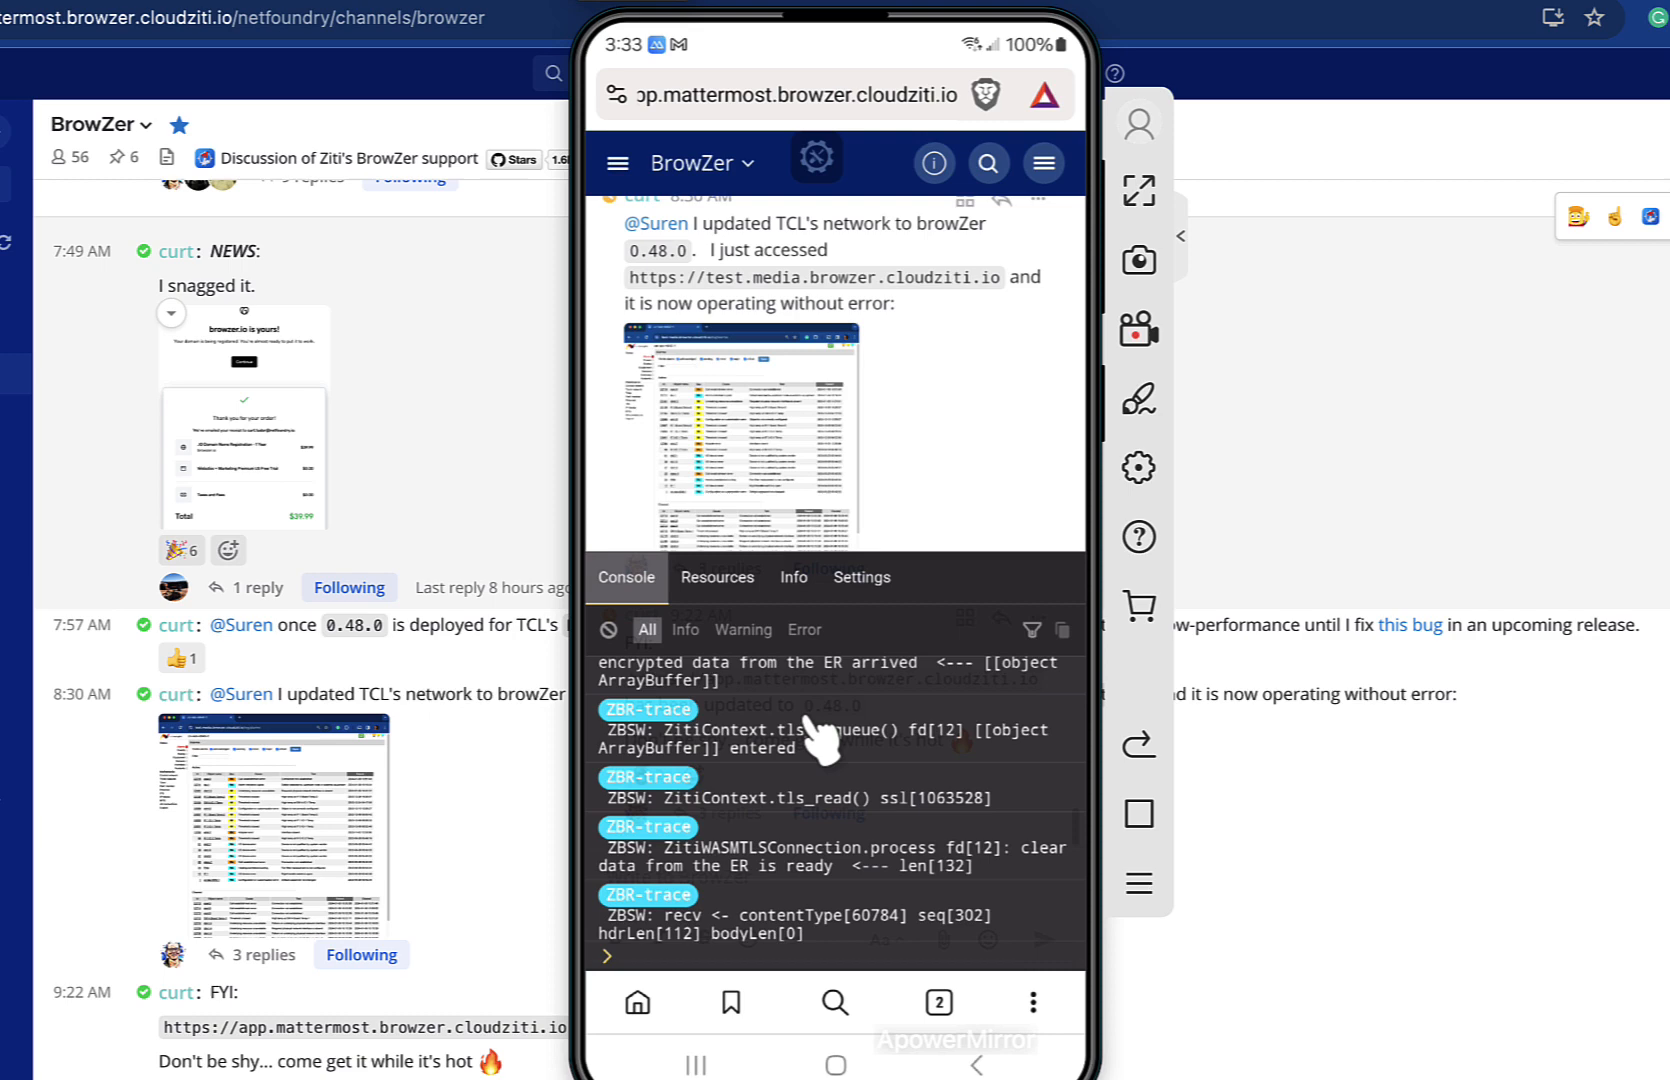
click(816, 162)
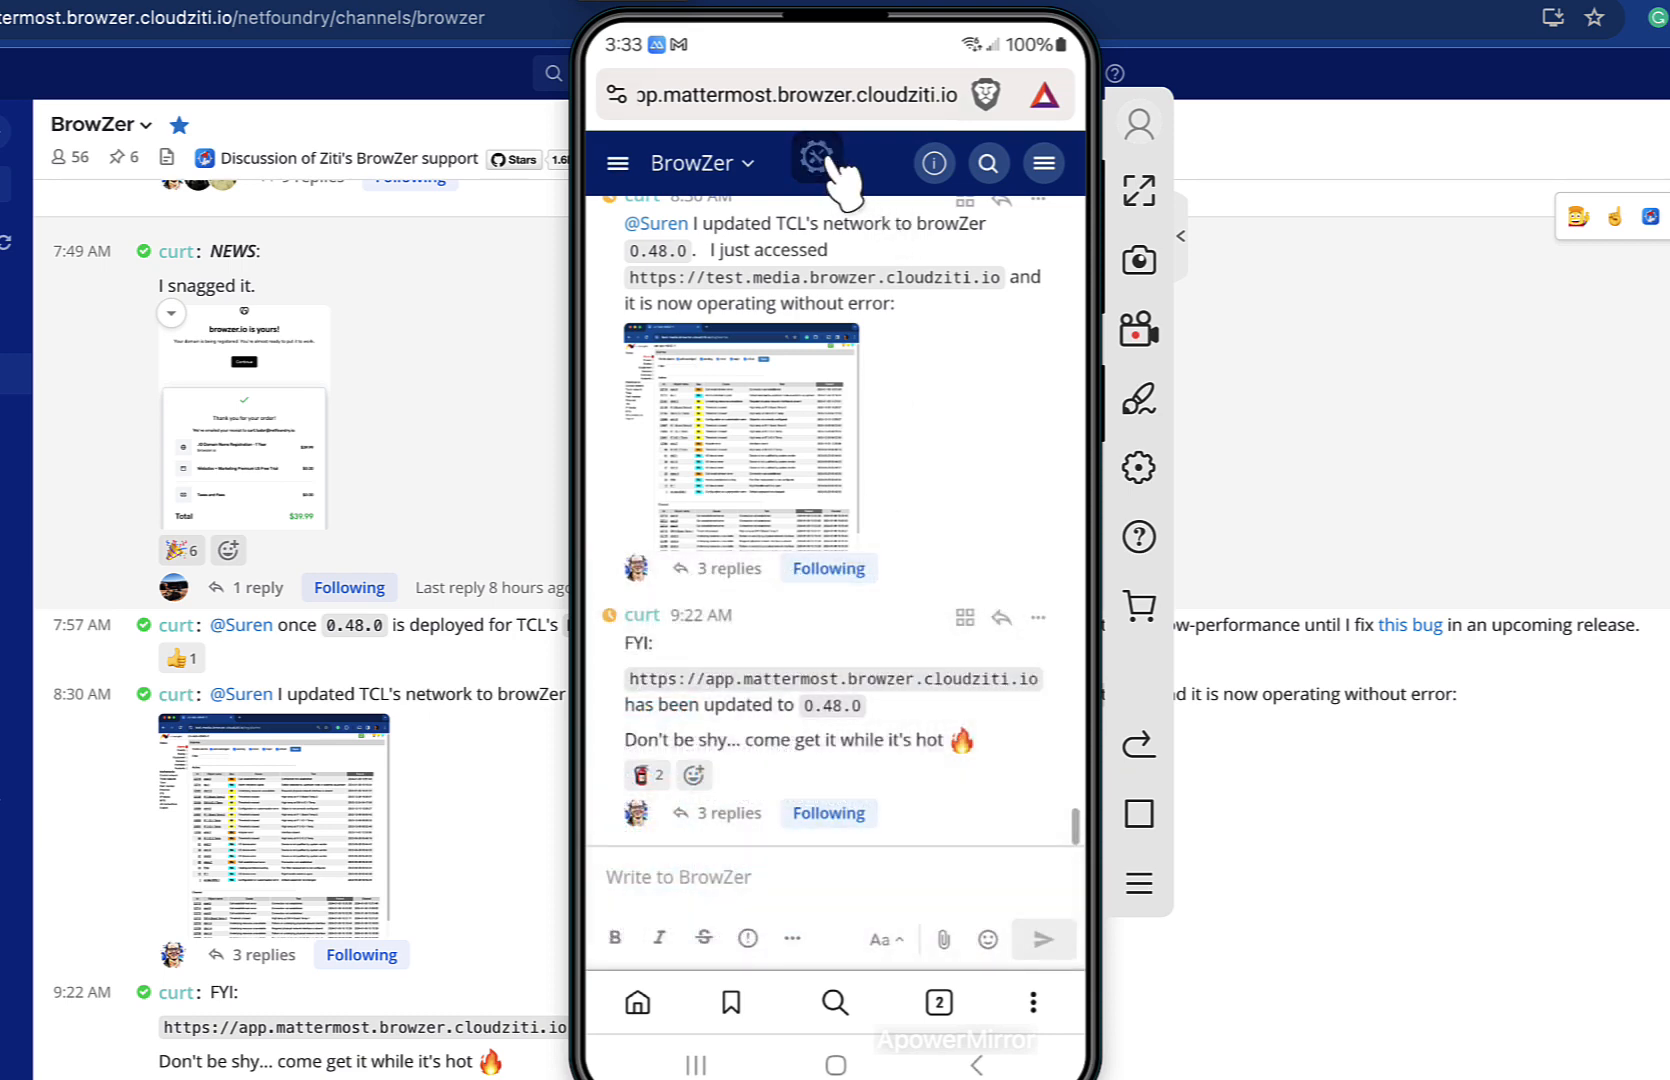
click(816, 154)
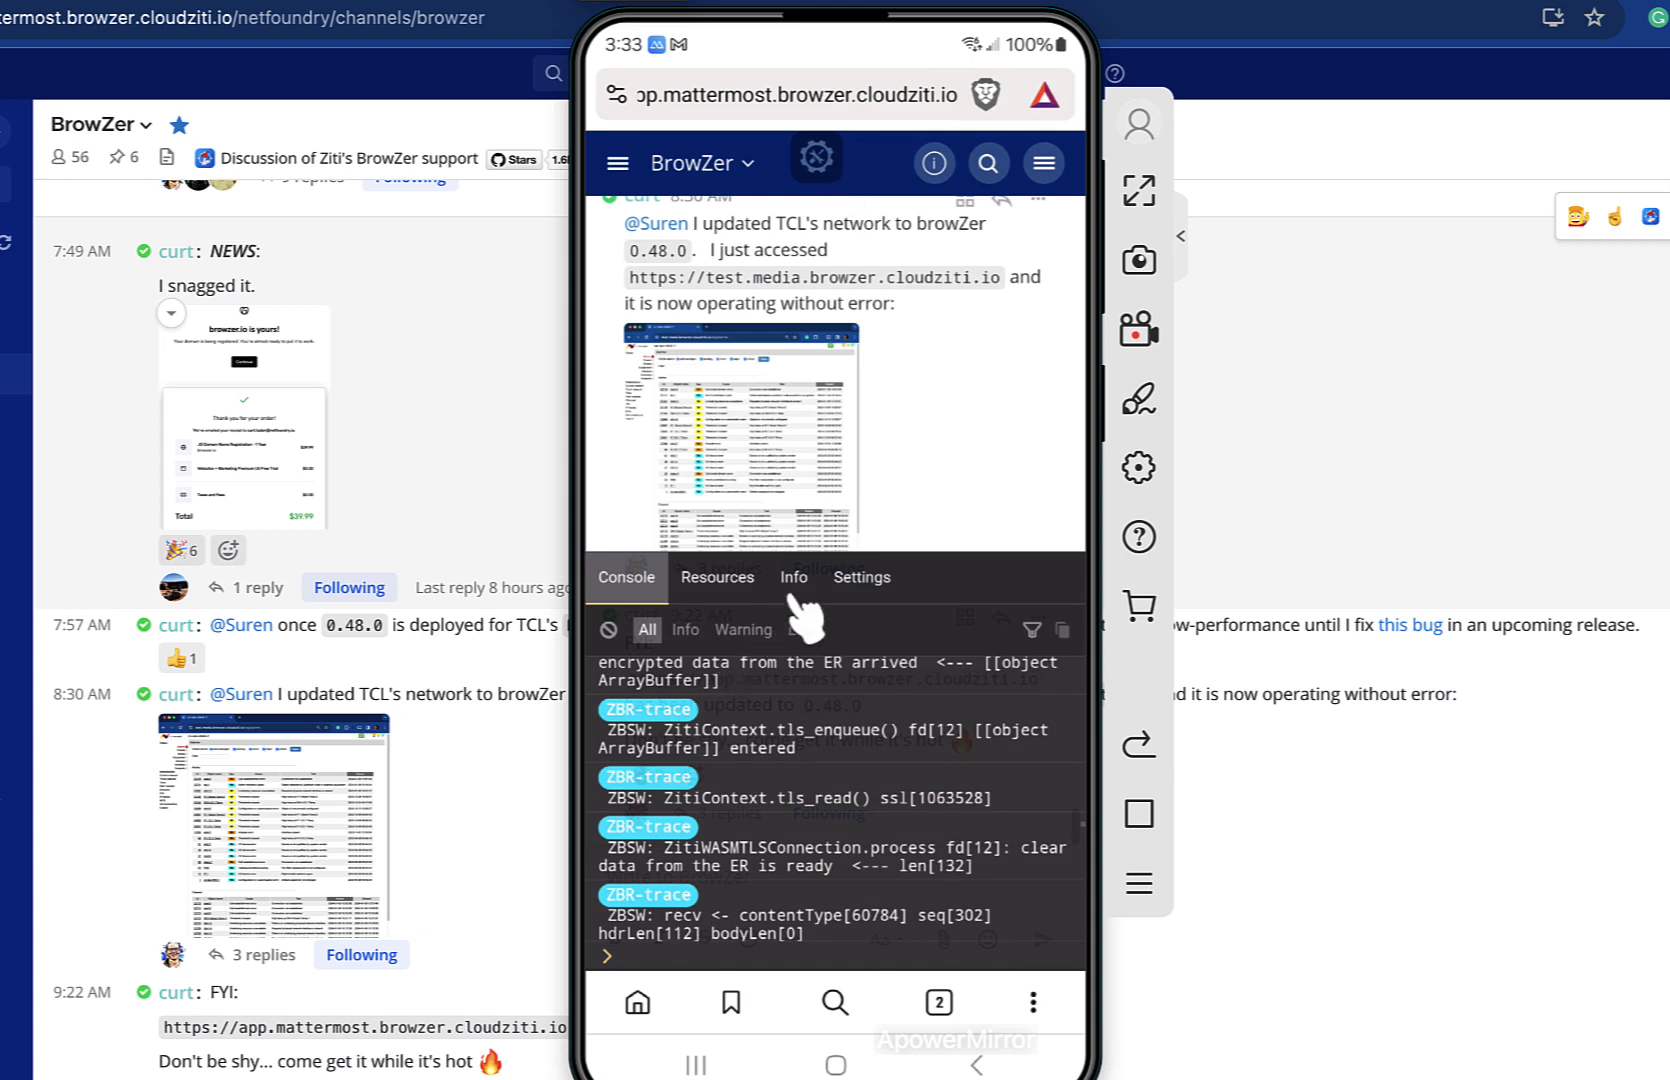
Check the Info panel, then set Eruda's transparency to 0.84 in Settings
click(794, 576)
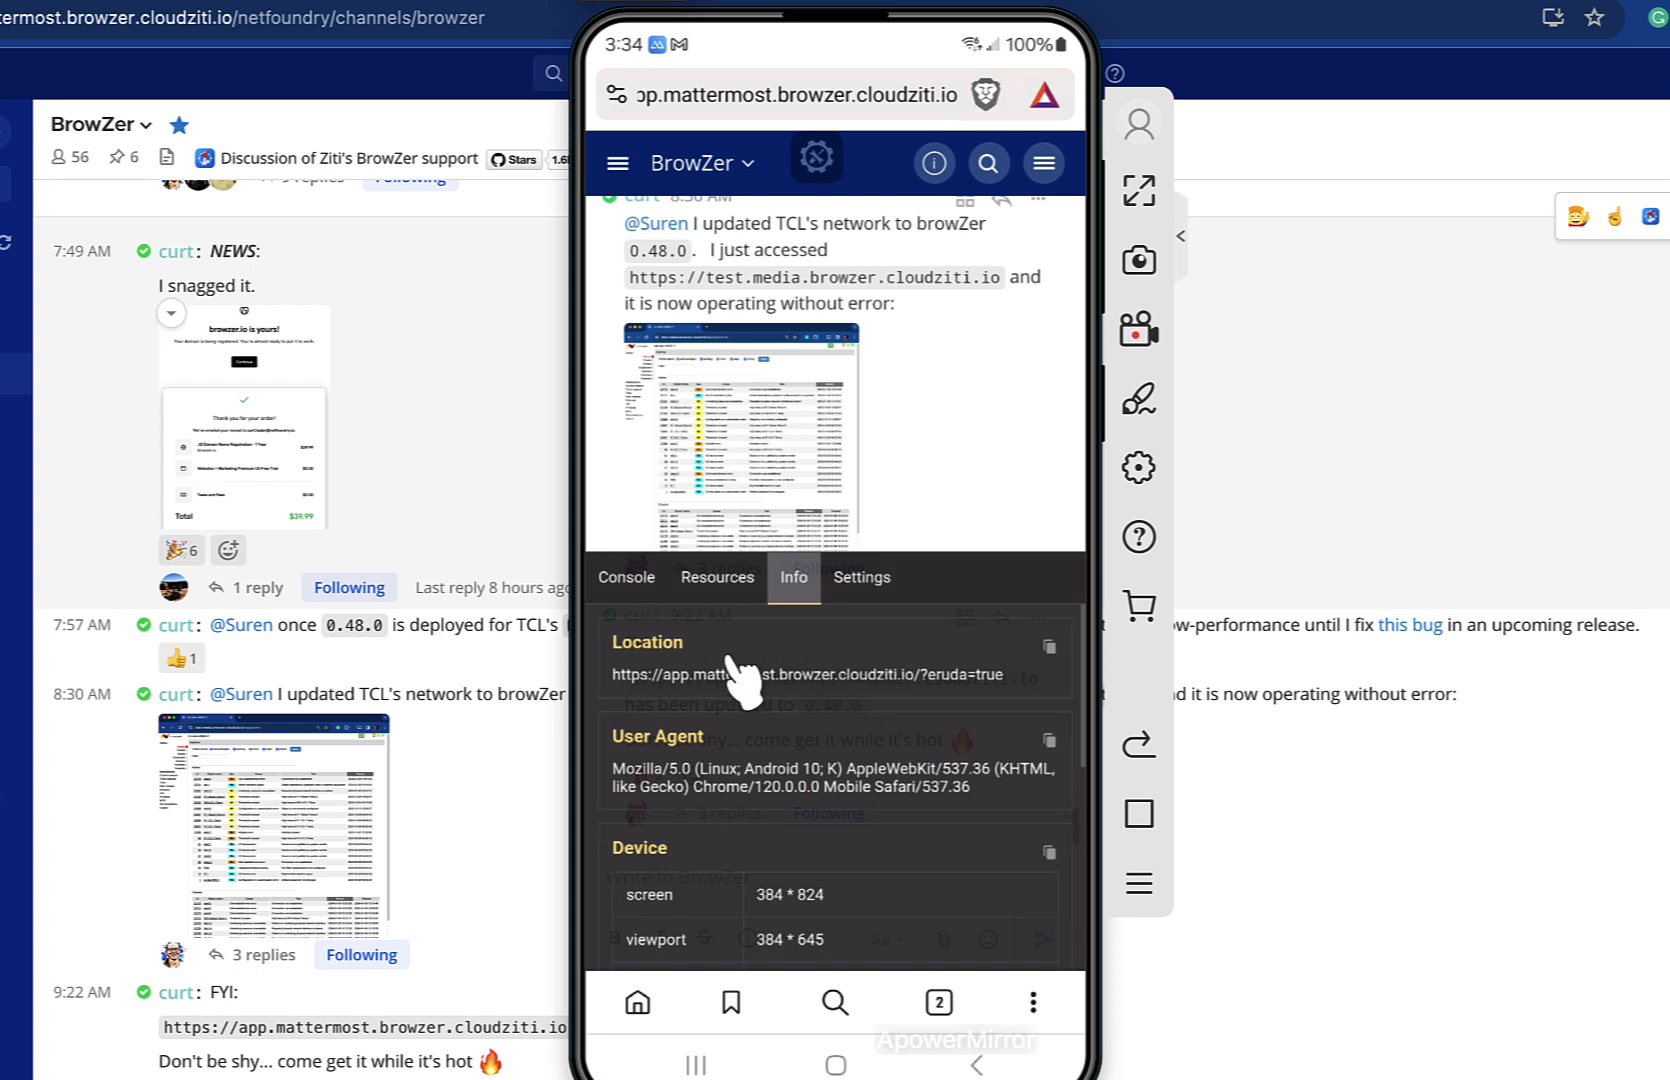
mouse_move(878, 618)
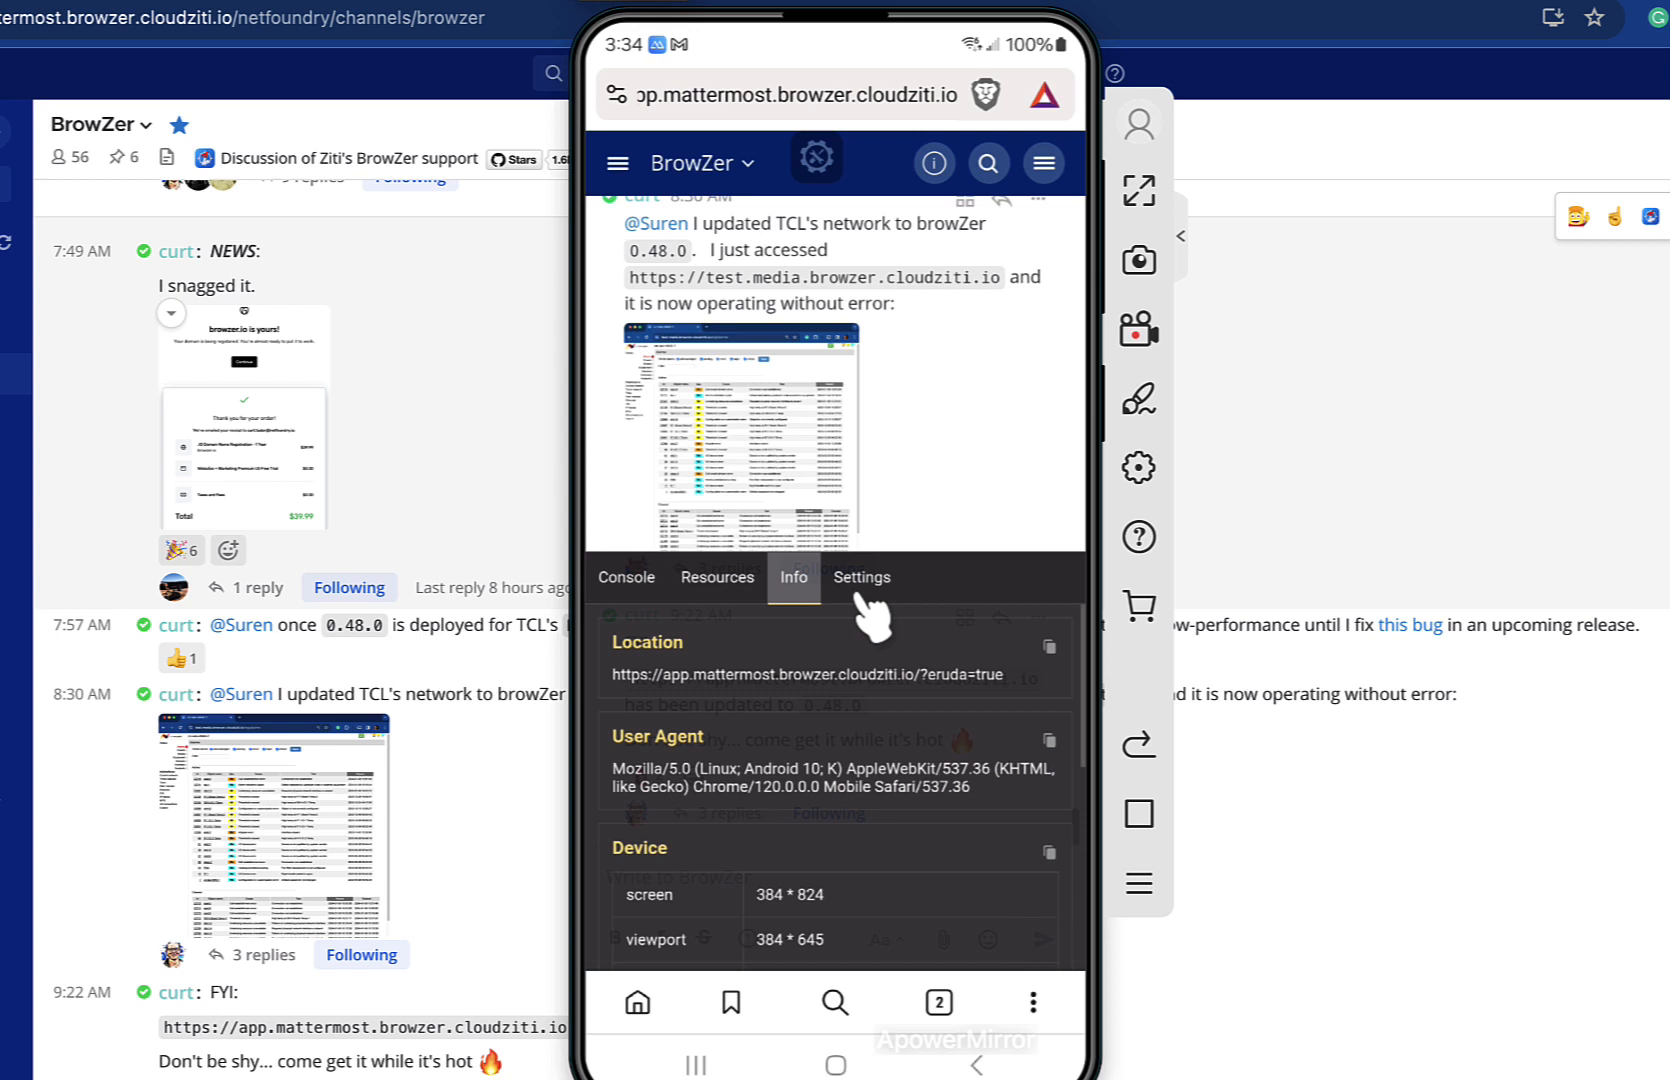
click(860, 576)
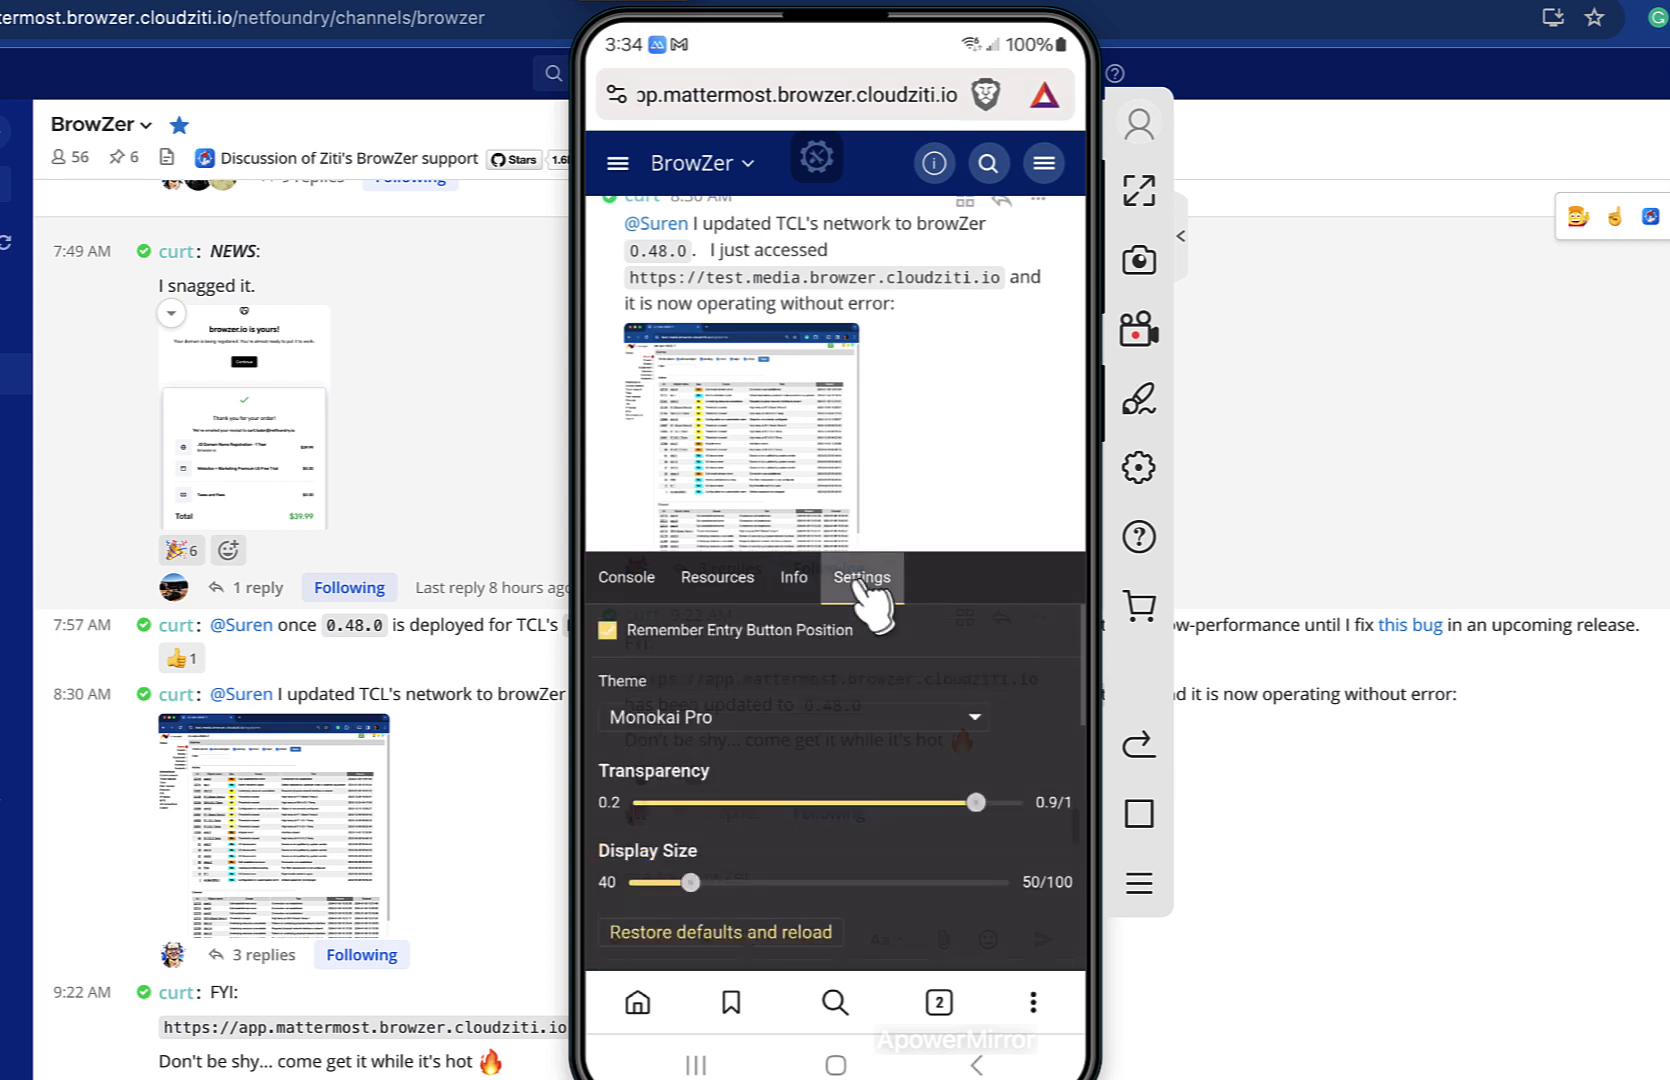
drag(974, 802, 888, 802)
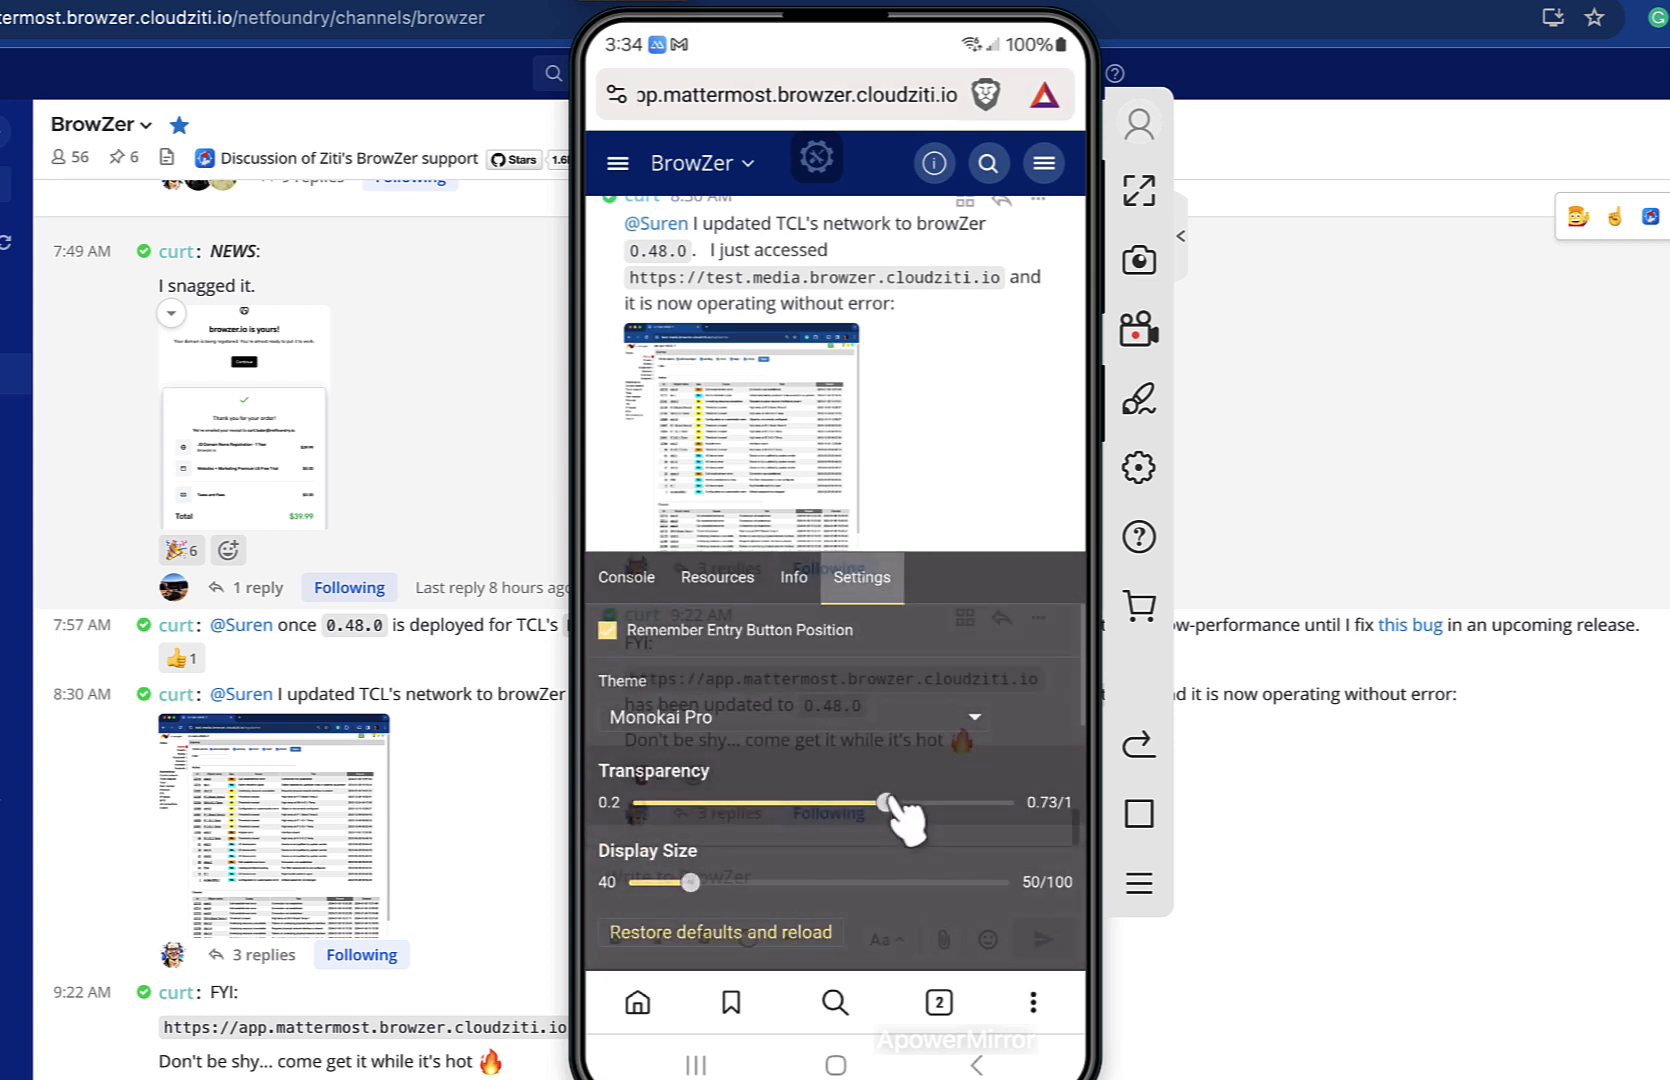
drag(886, 802, 938, 802)
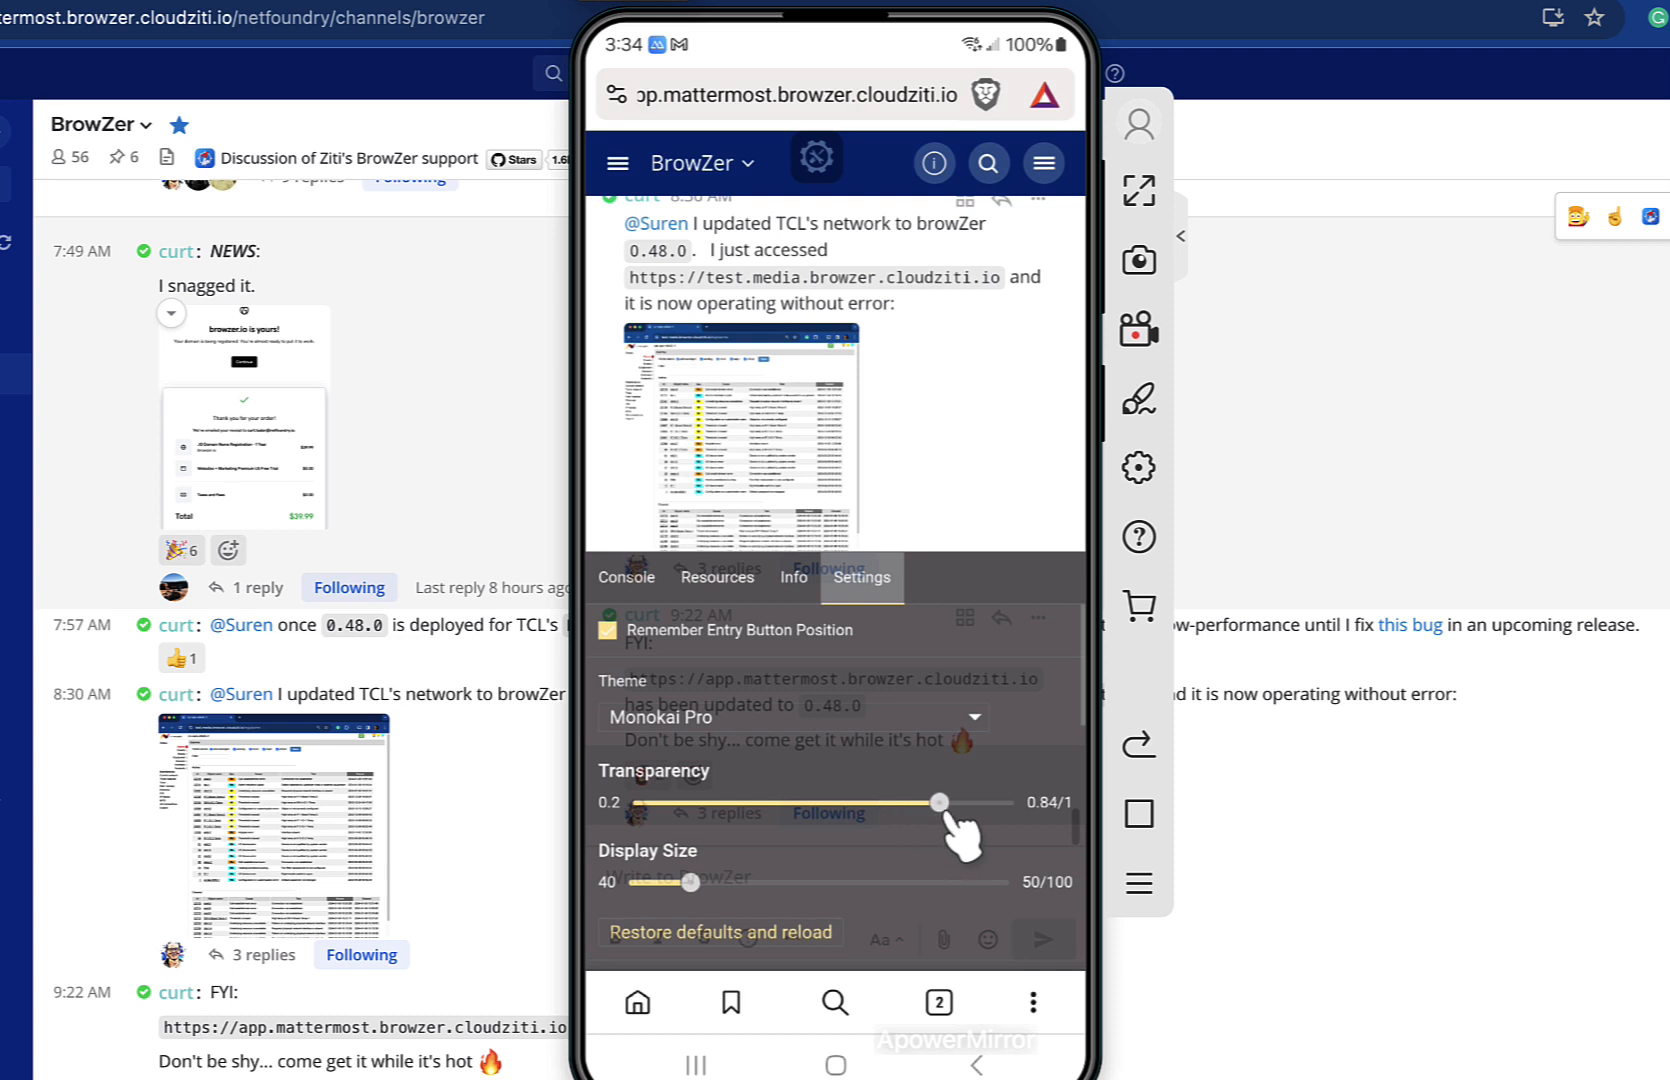
Return to the ZBR-trace console logs and copy the output to the clipboard
click(626, 578)
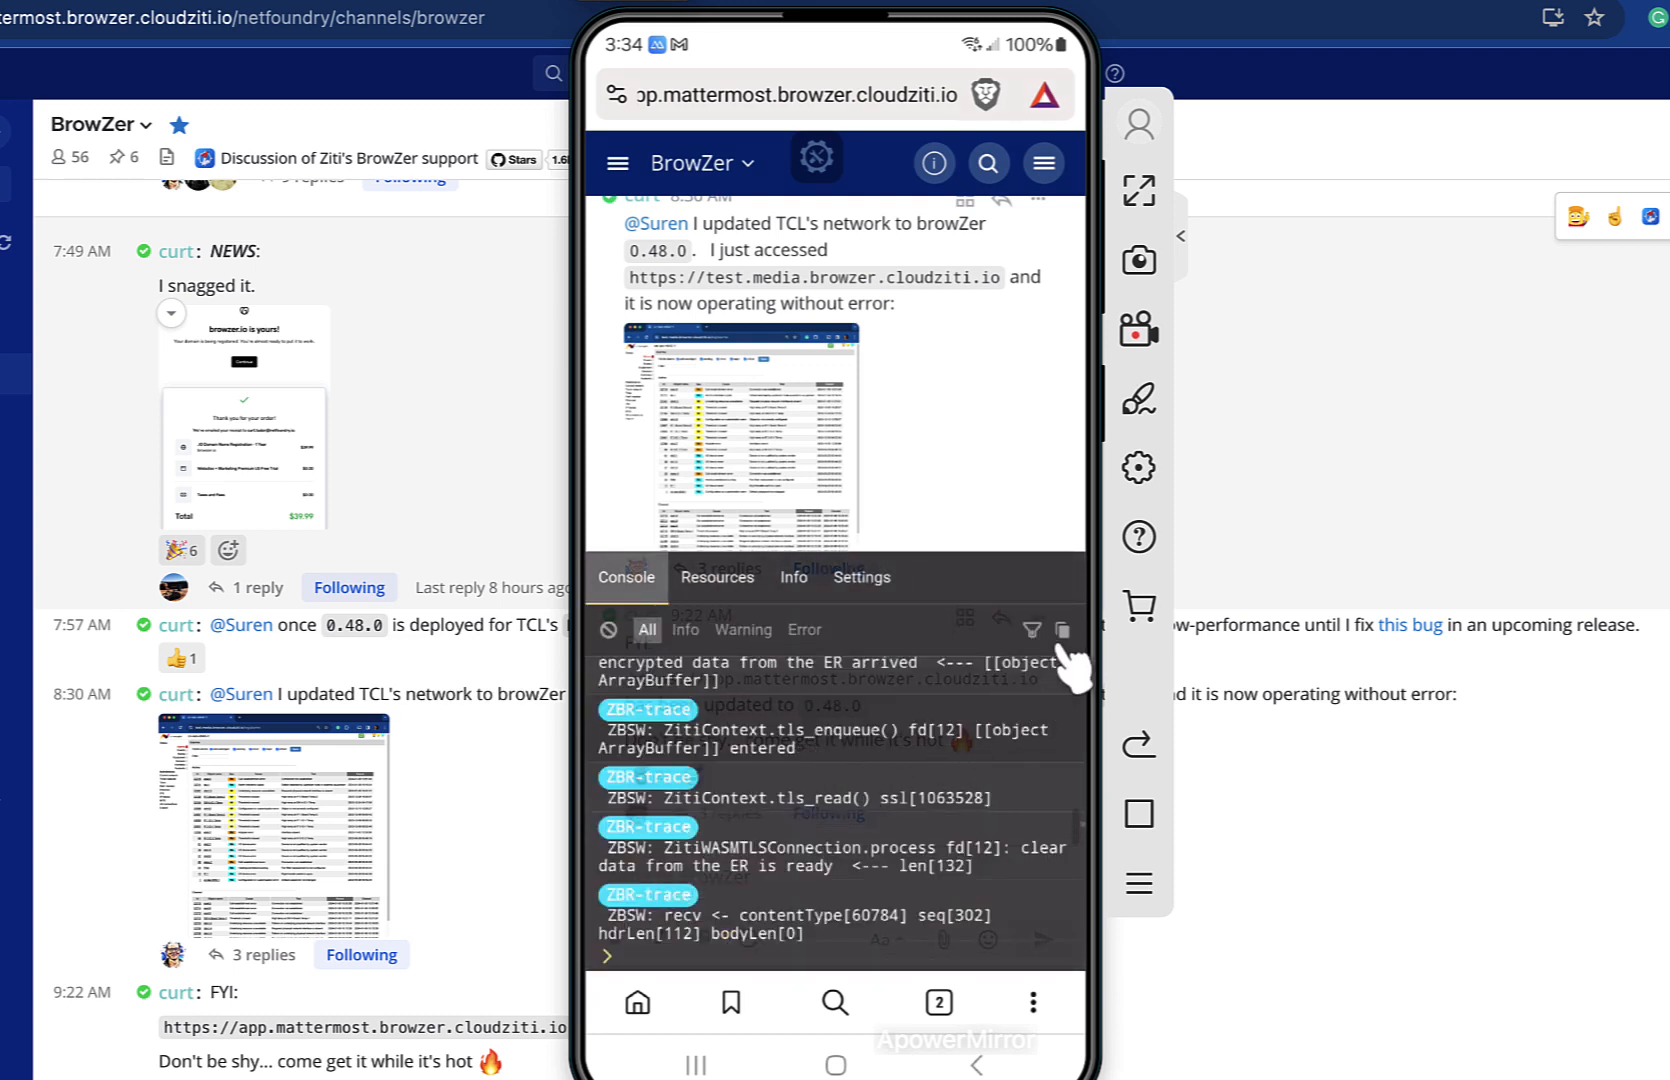
click(1062, 630)
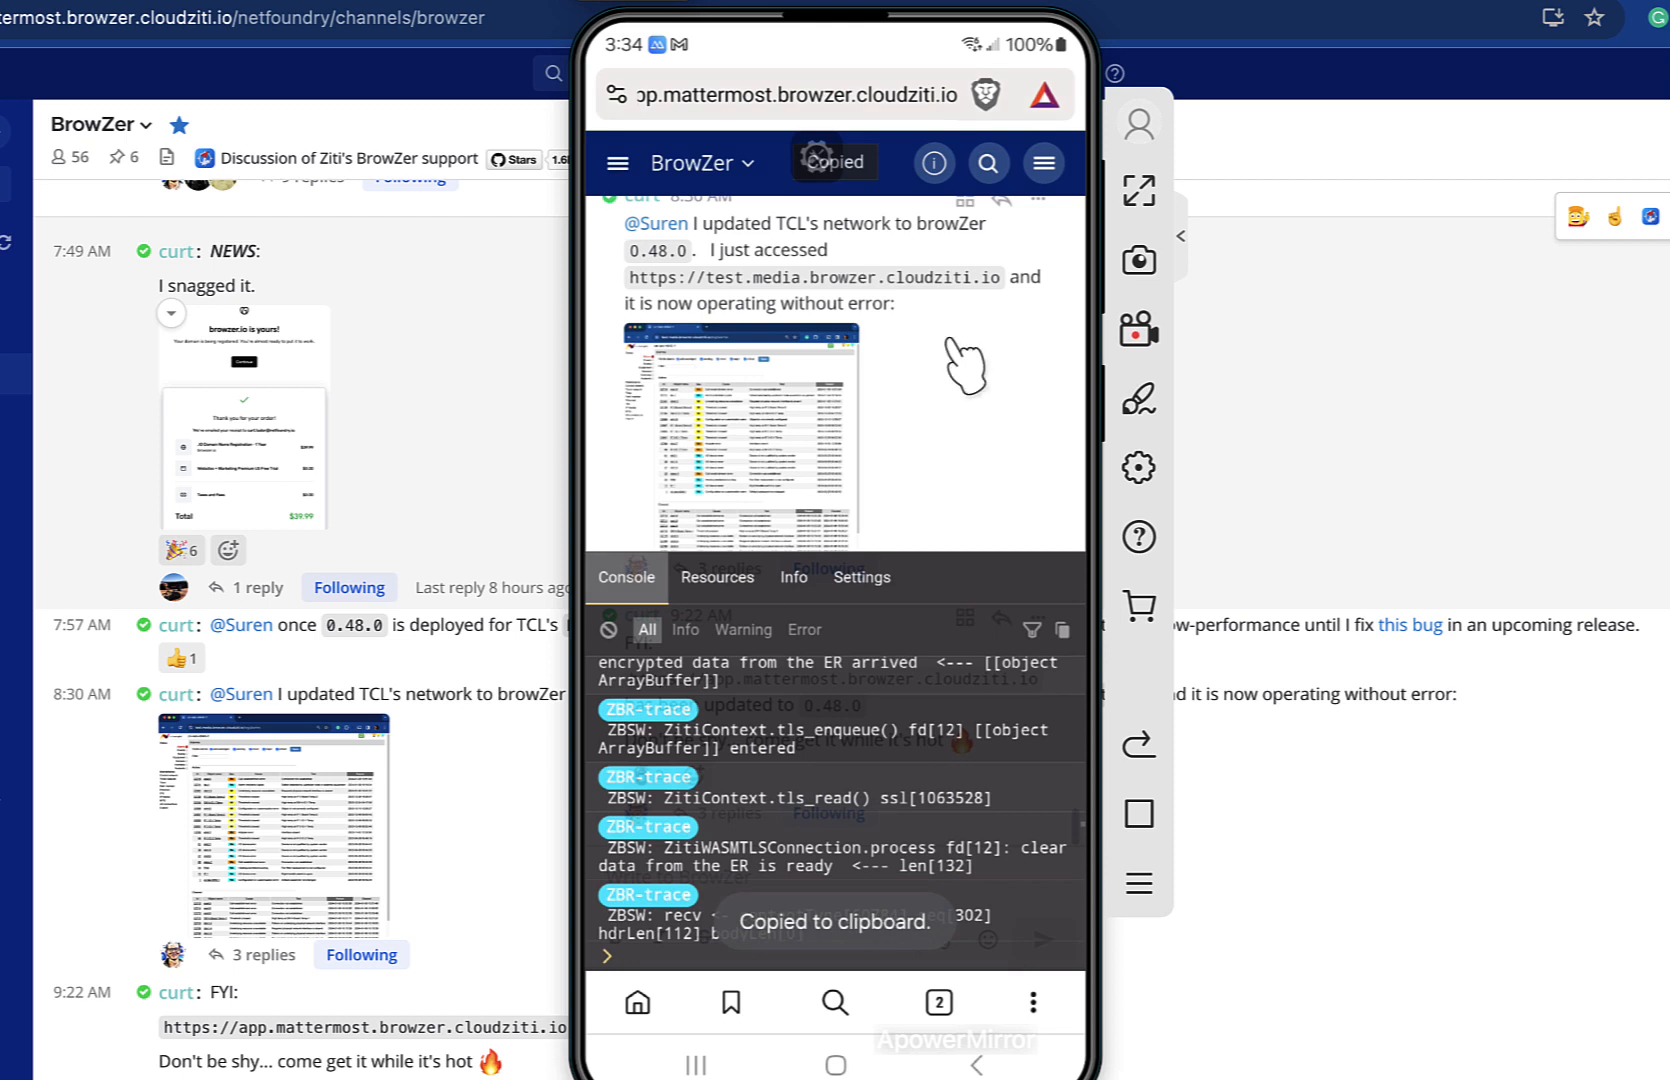